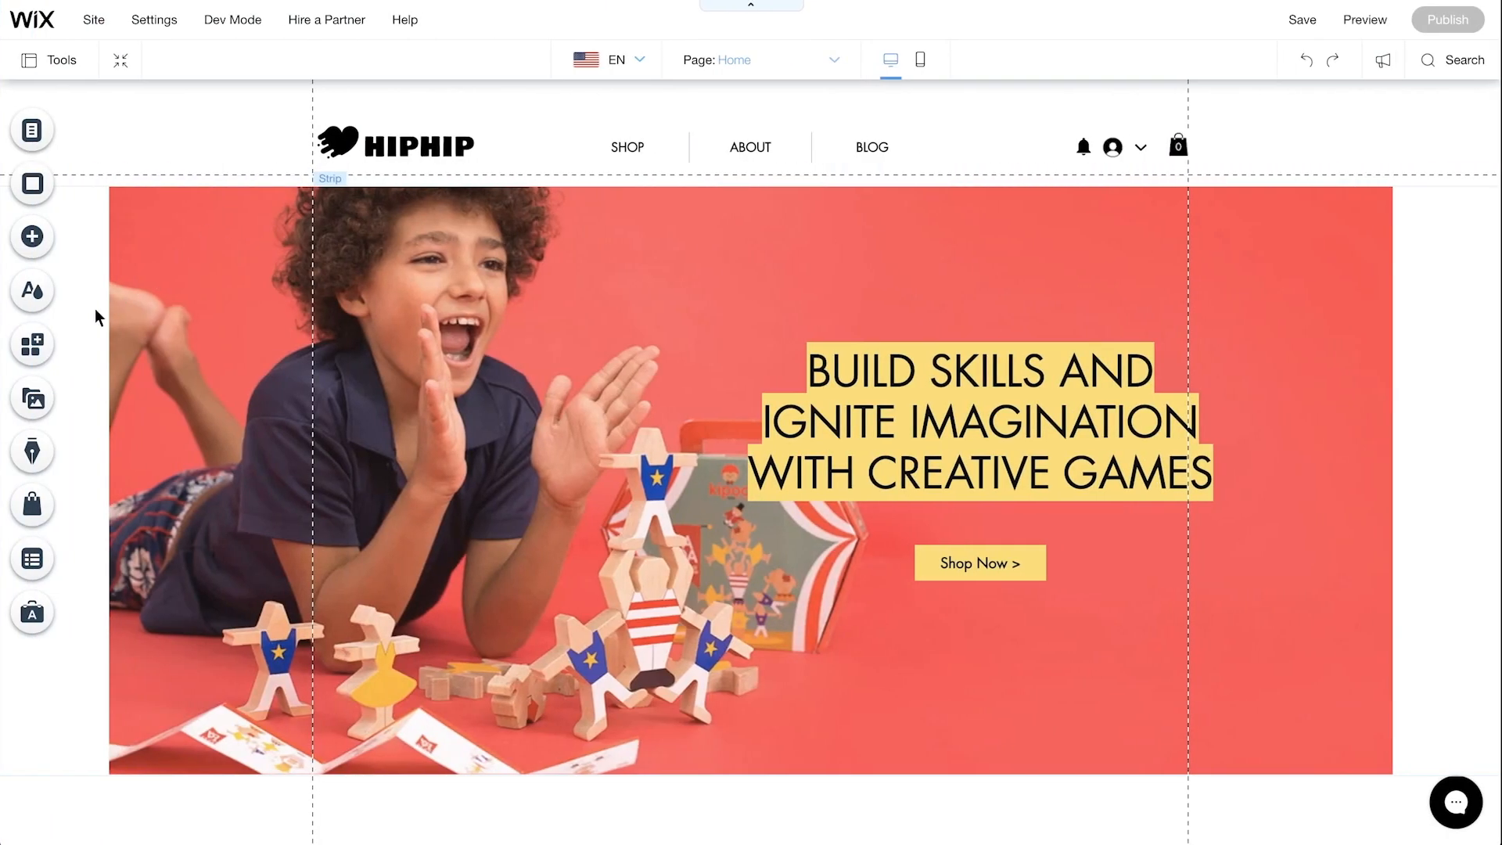
Step: Add the Gifted app from the App Market and allow its requested access
click(31, 344)
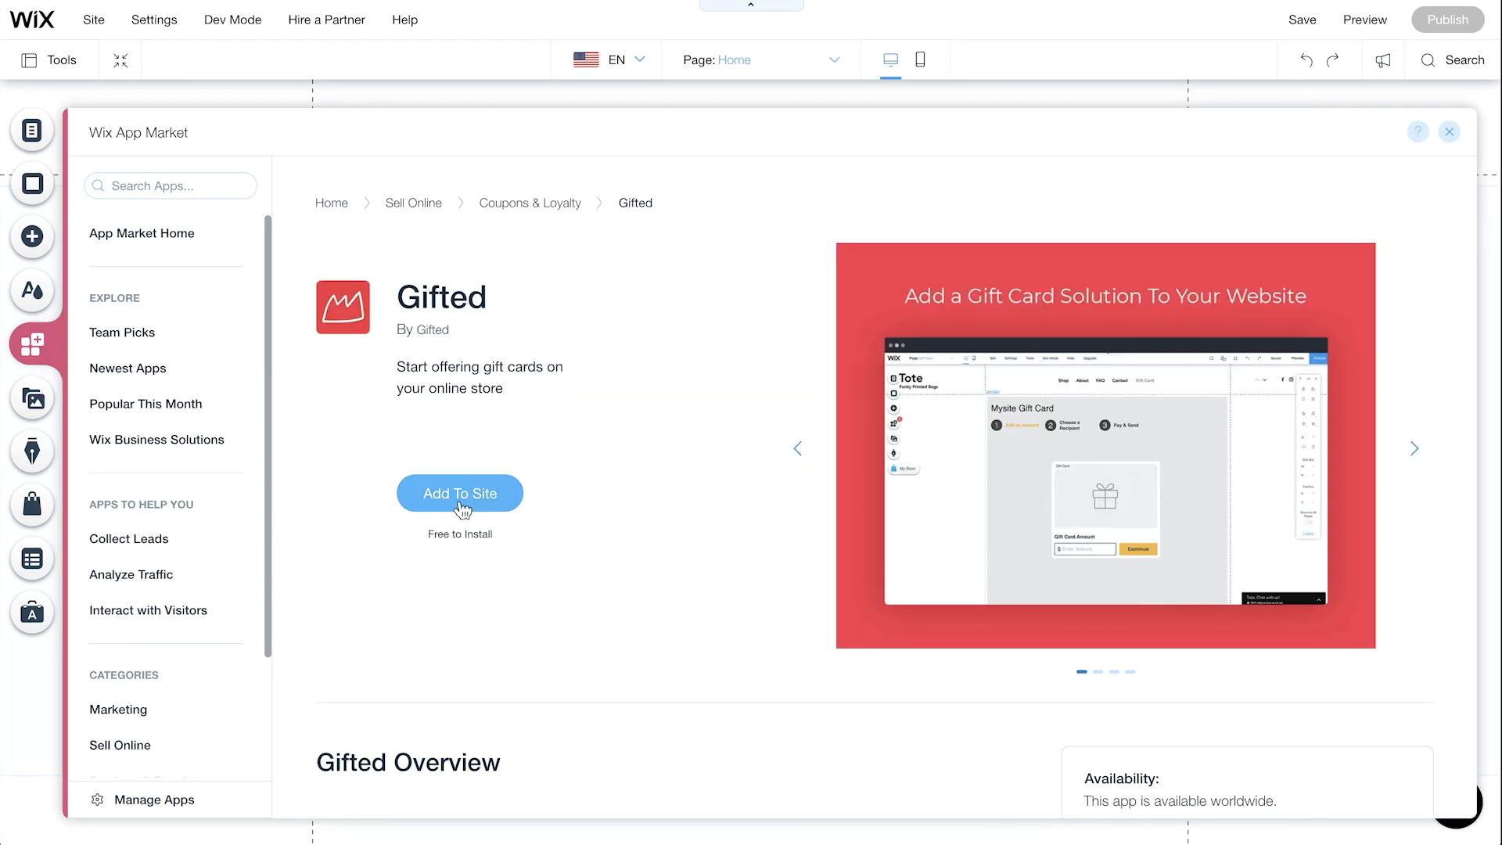
click(458, 493)
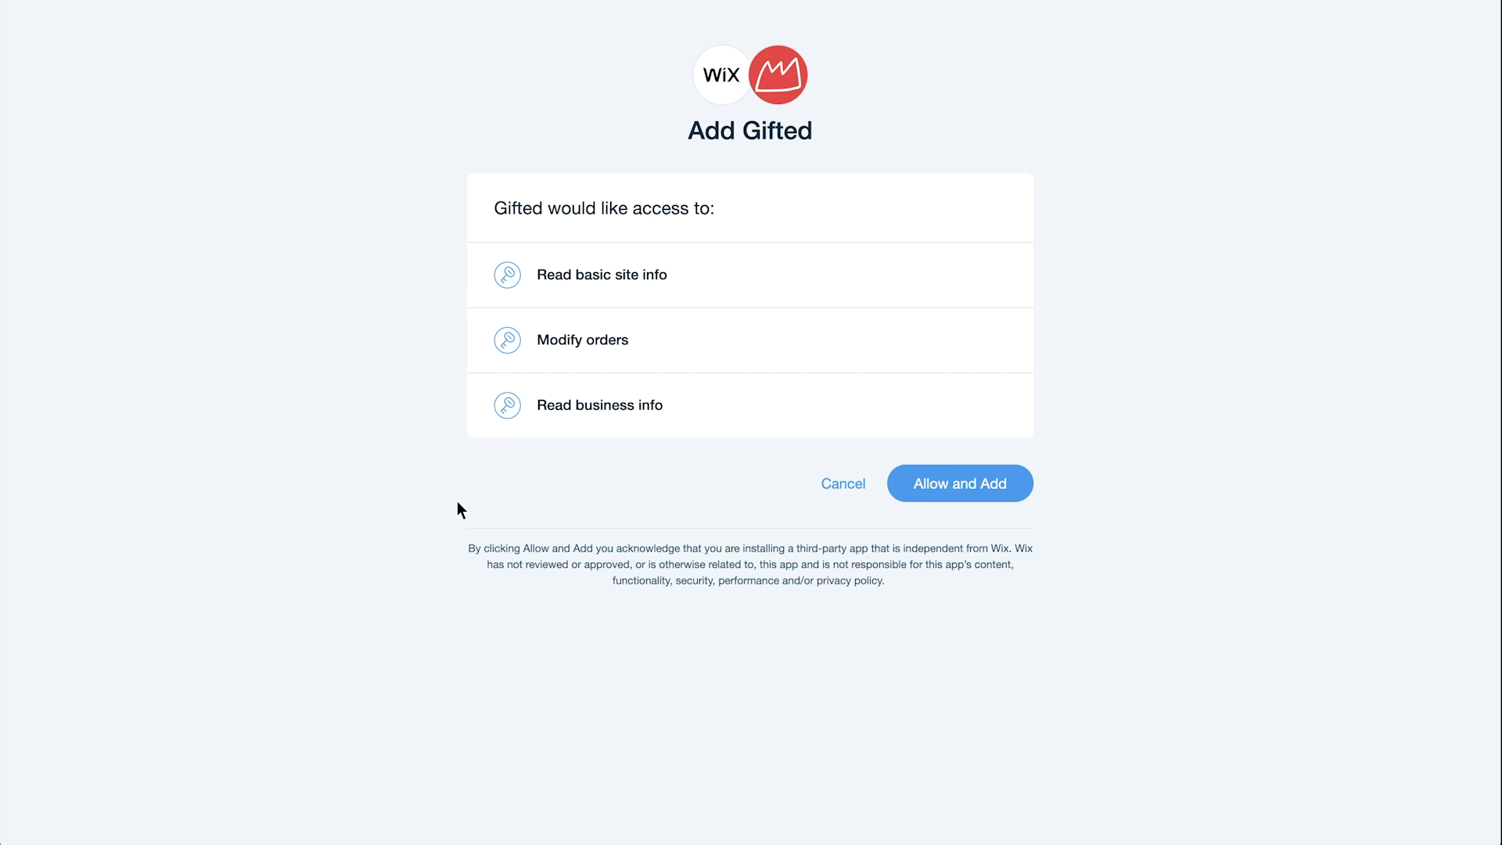
mouse_move(730, 219)
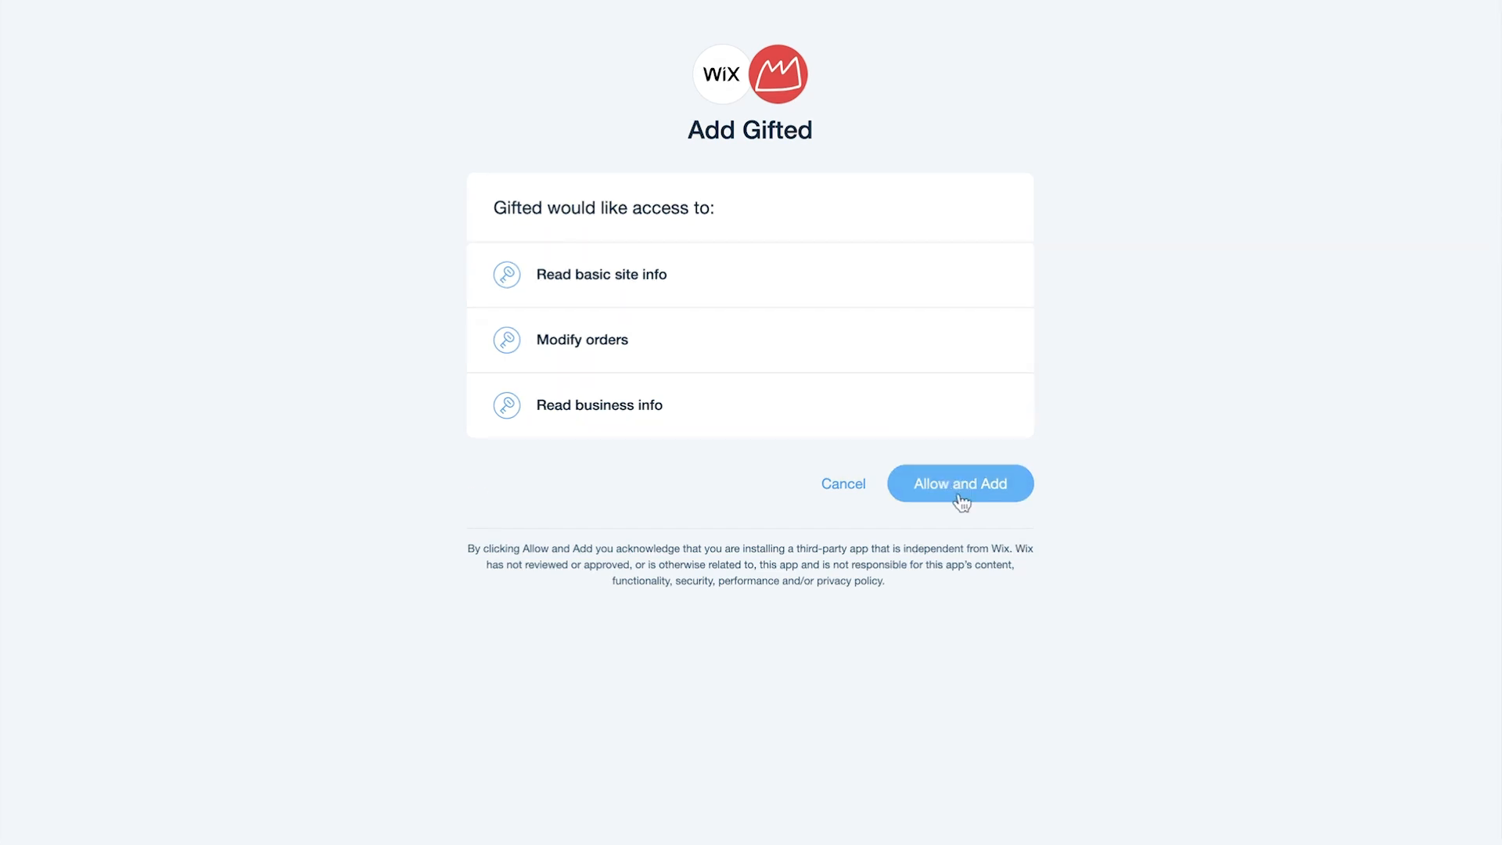
click(959, 483)
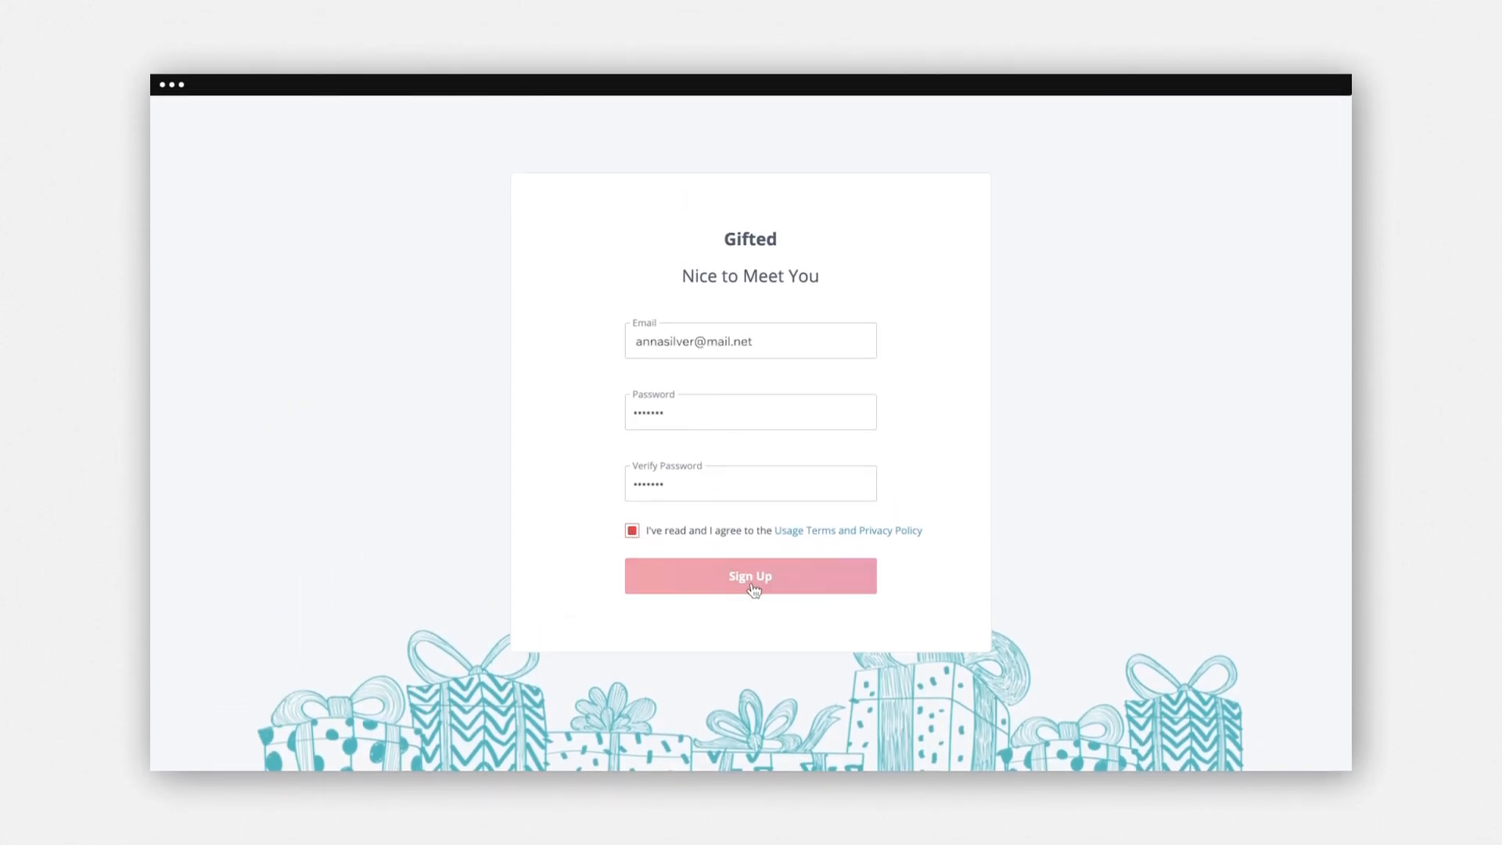
Step: Create the Gifted account and save the HipHip Shop gift card with its Gift Card Policy note
click(749, 576)
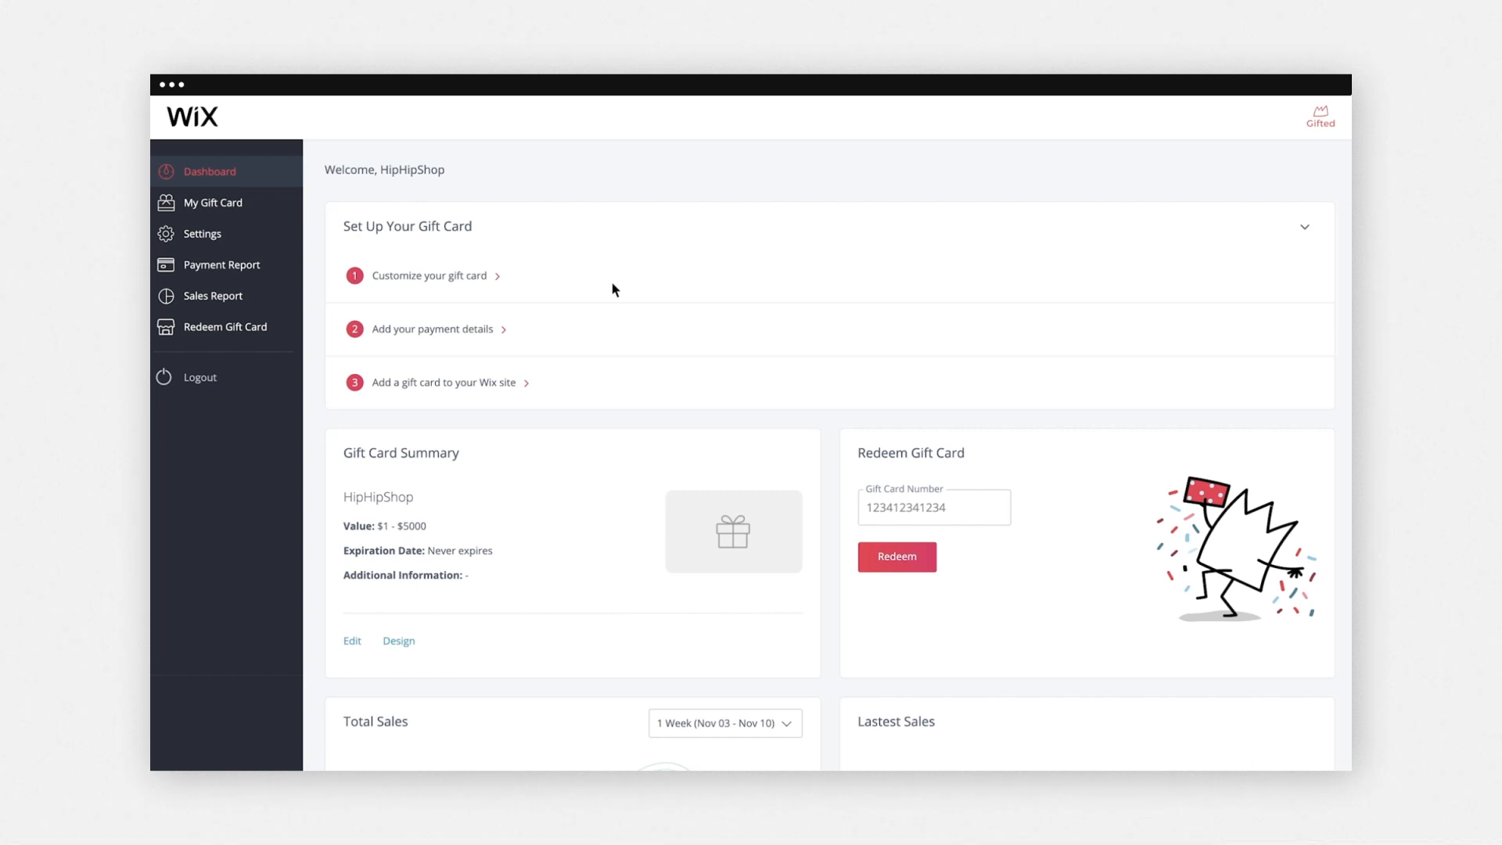
mouse_move(547, 288)
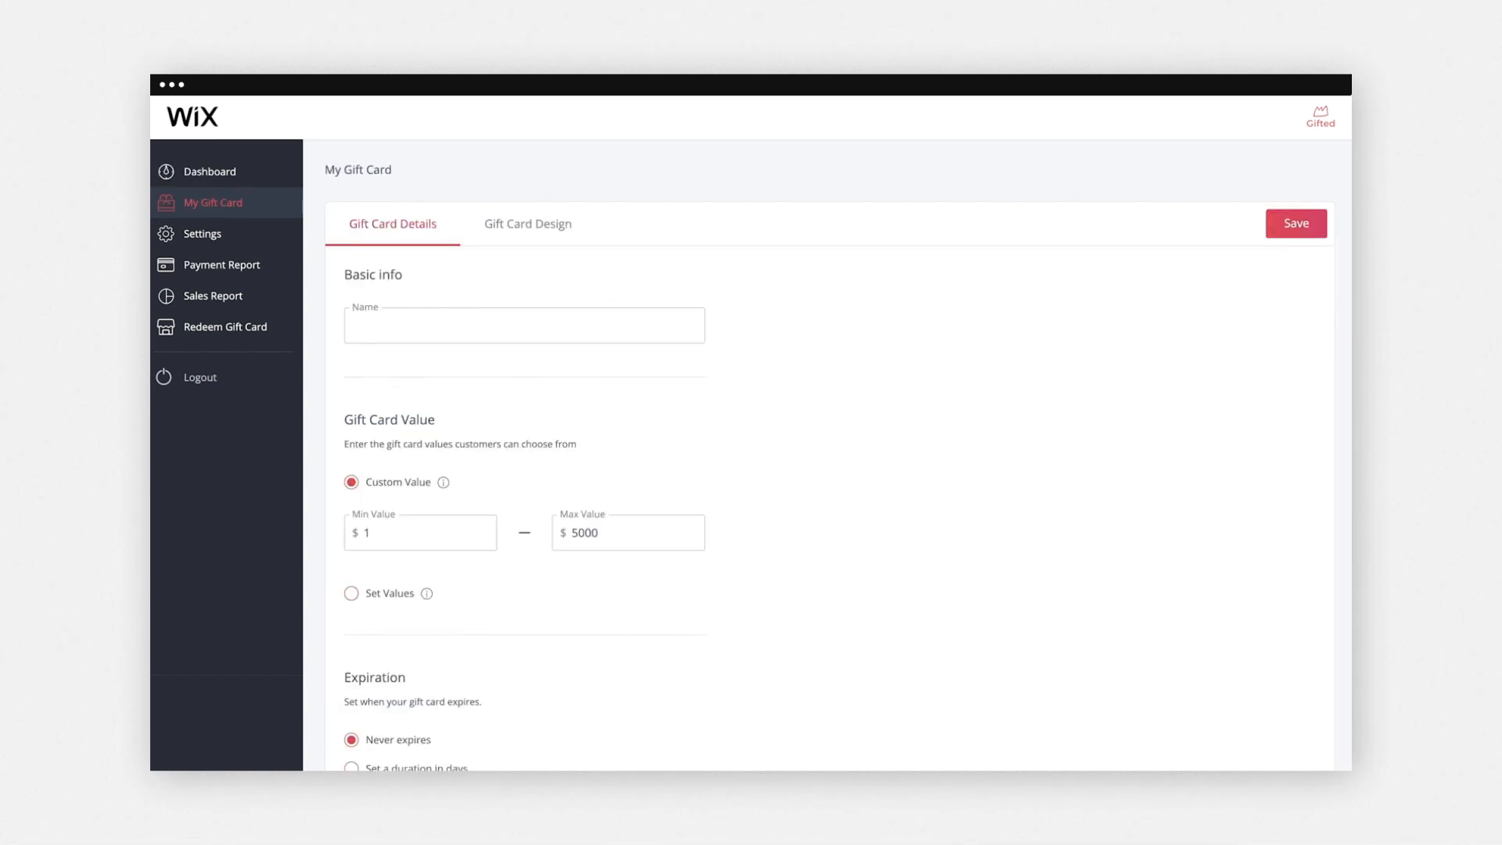
scroll(down, 3)
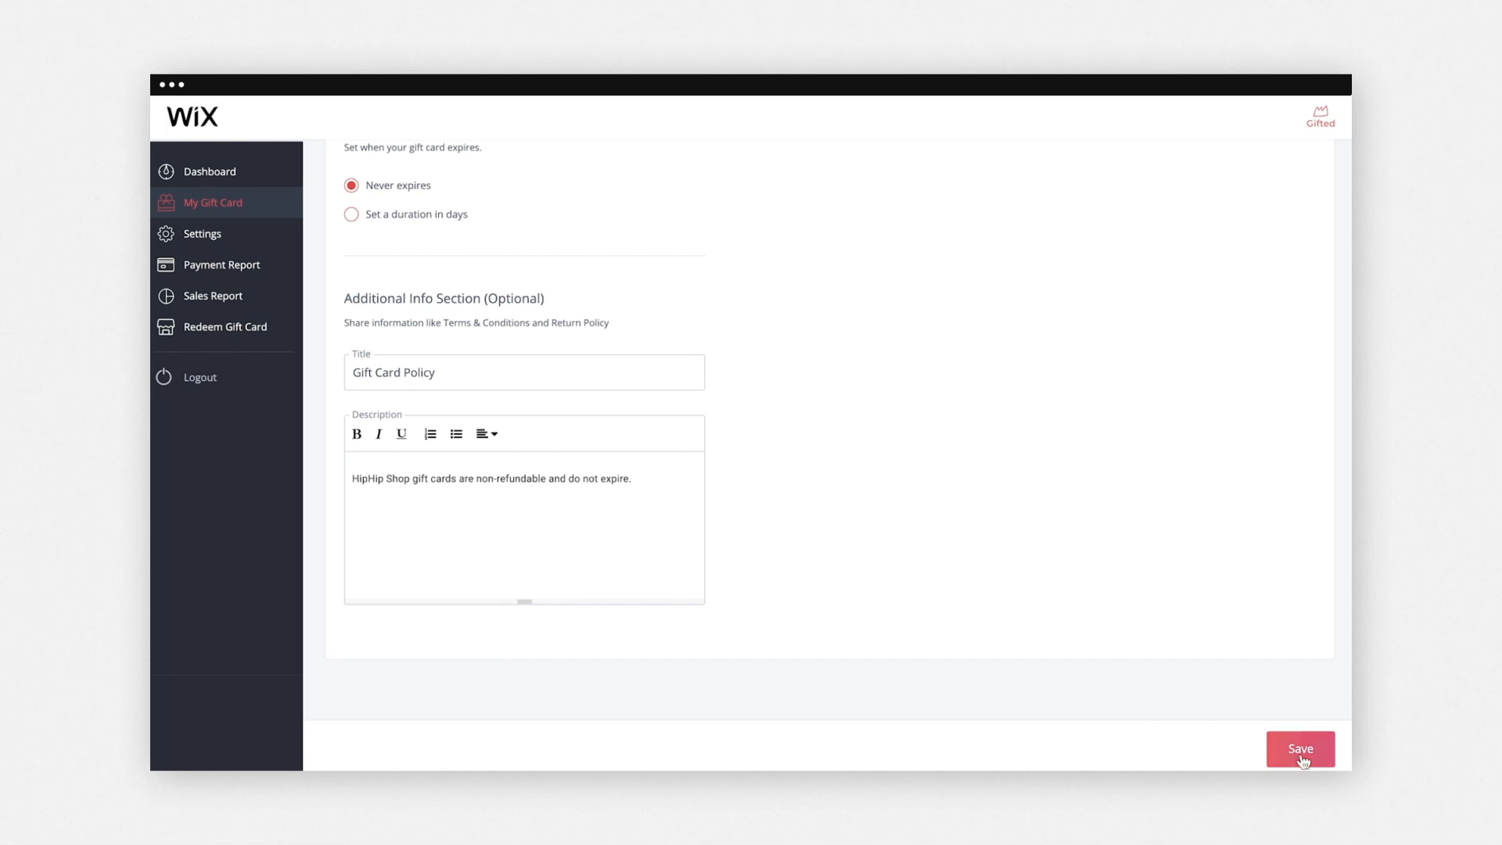
click(1300, 748)
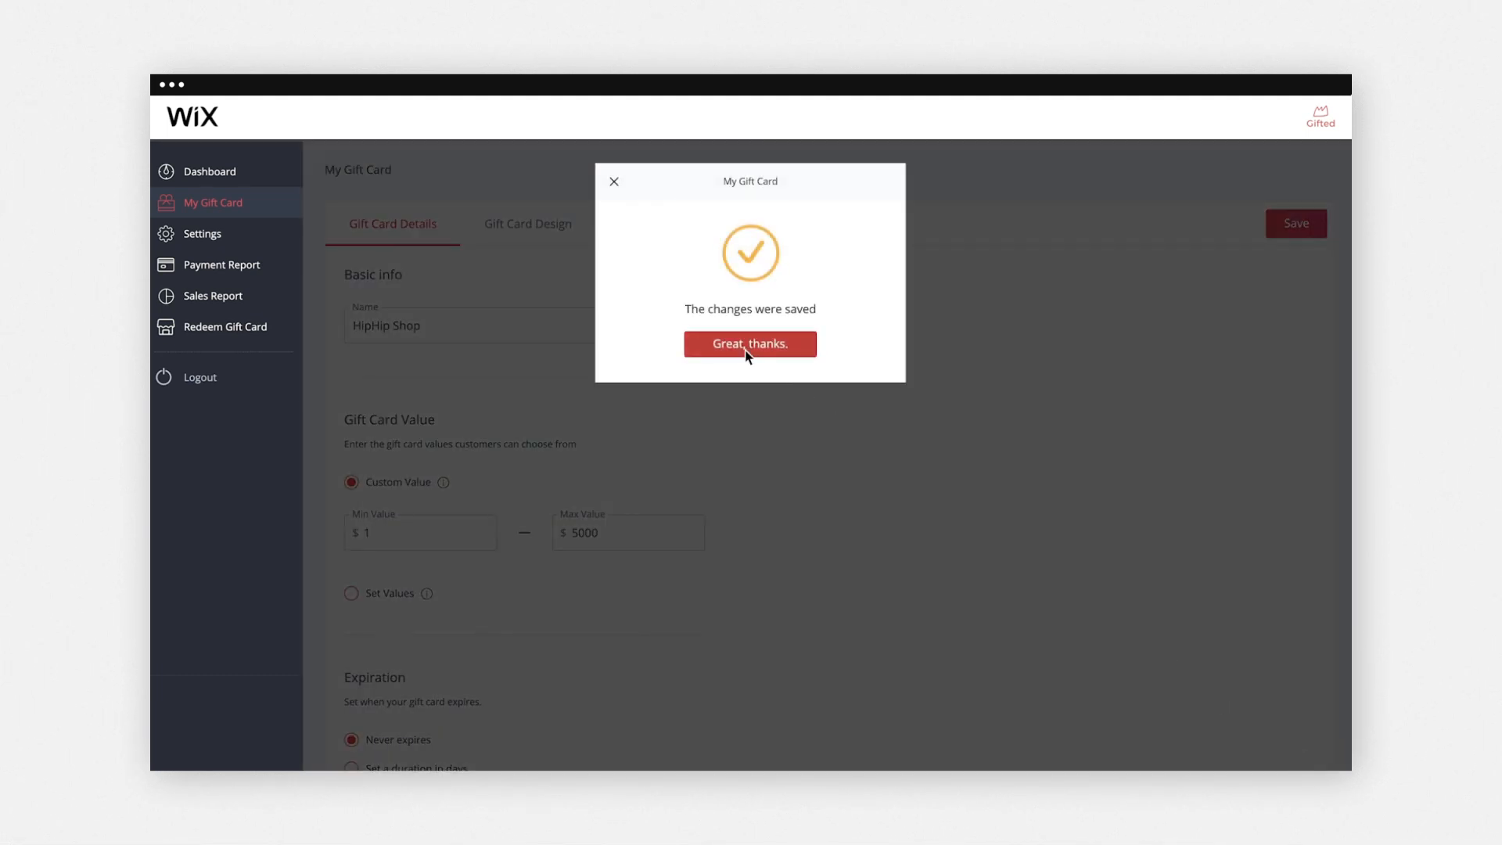
click(749, 344)
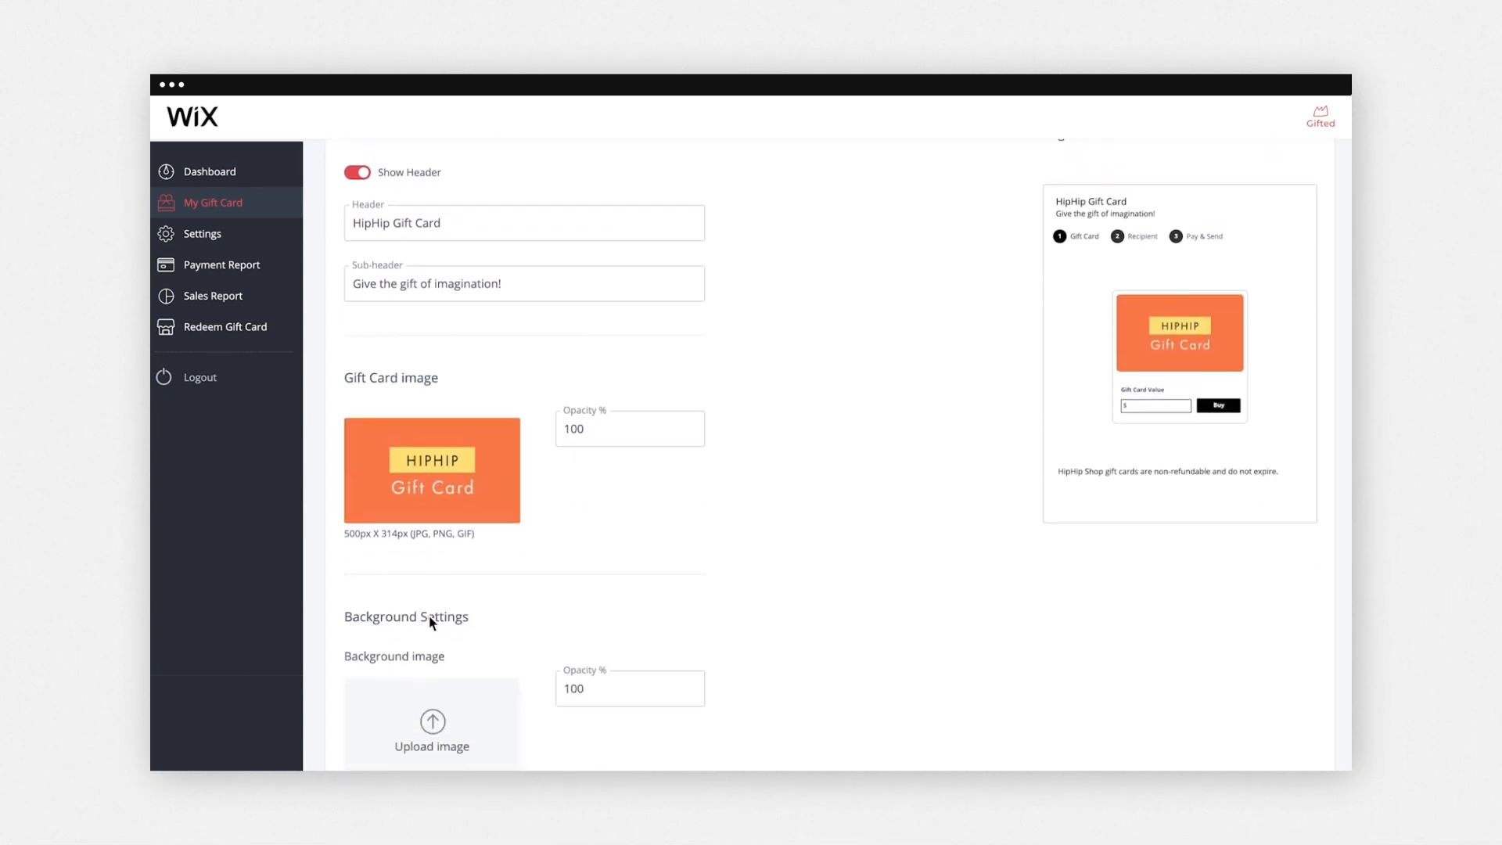
Step: Save the gift card design with the HipHip Gift Card header, sub-header and card image
scroll(down, 3)
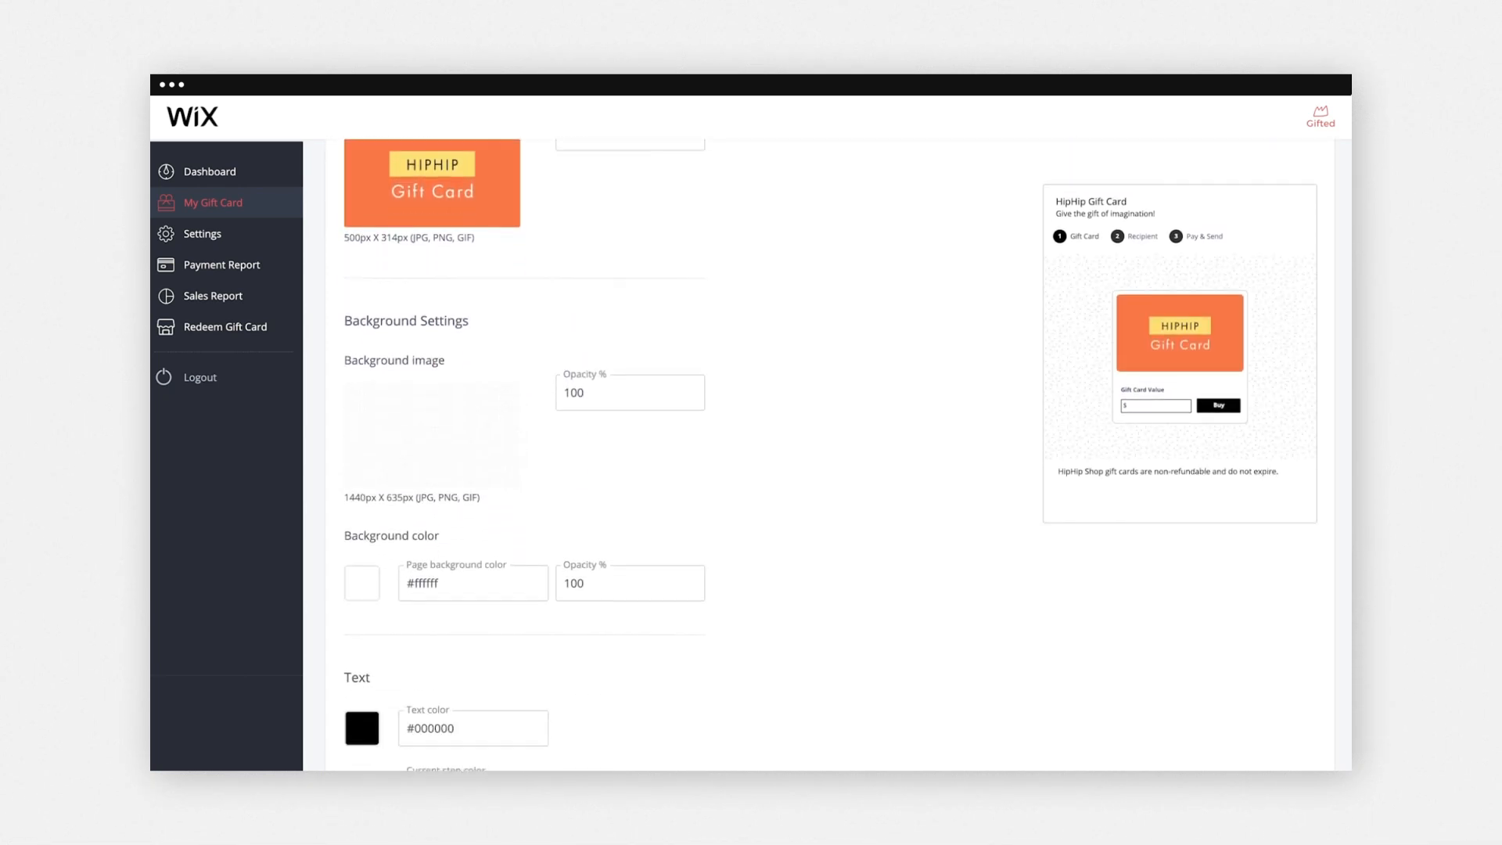
scroll(down, 3)
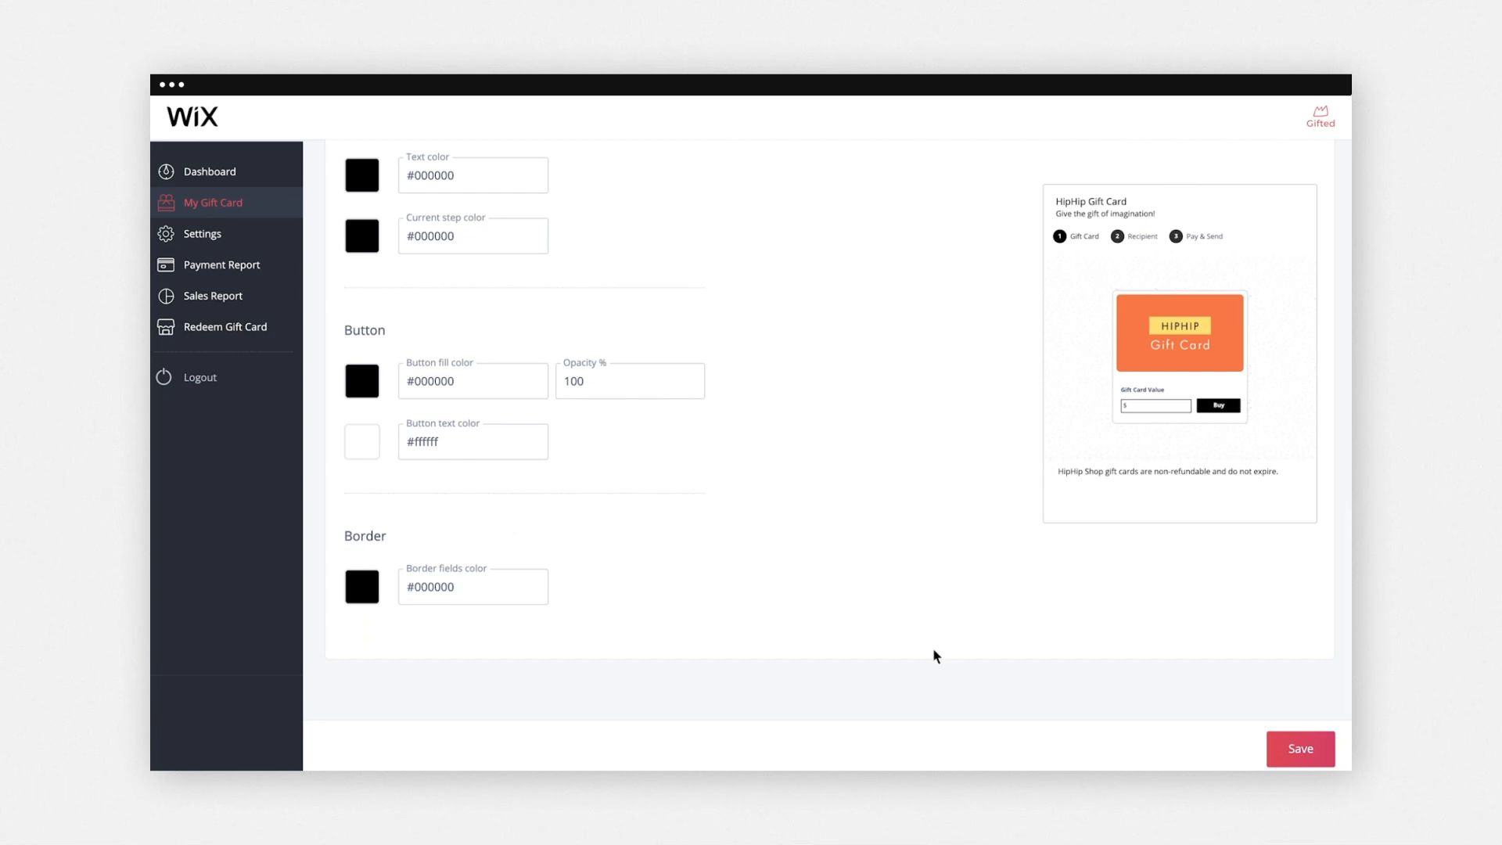
click(1299, 748)
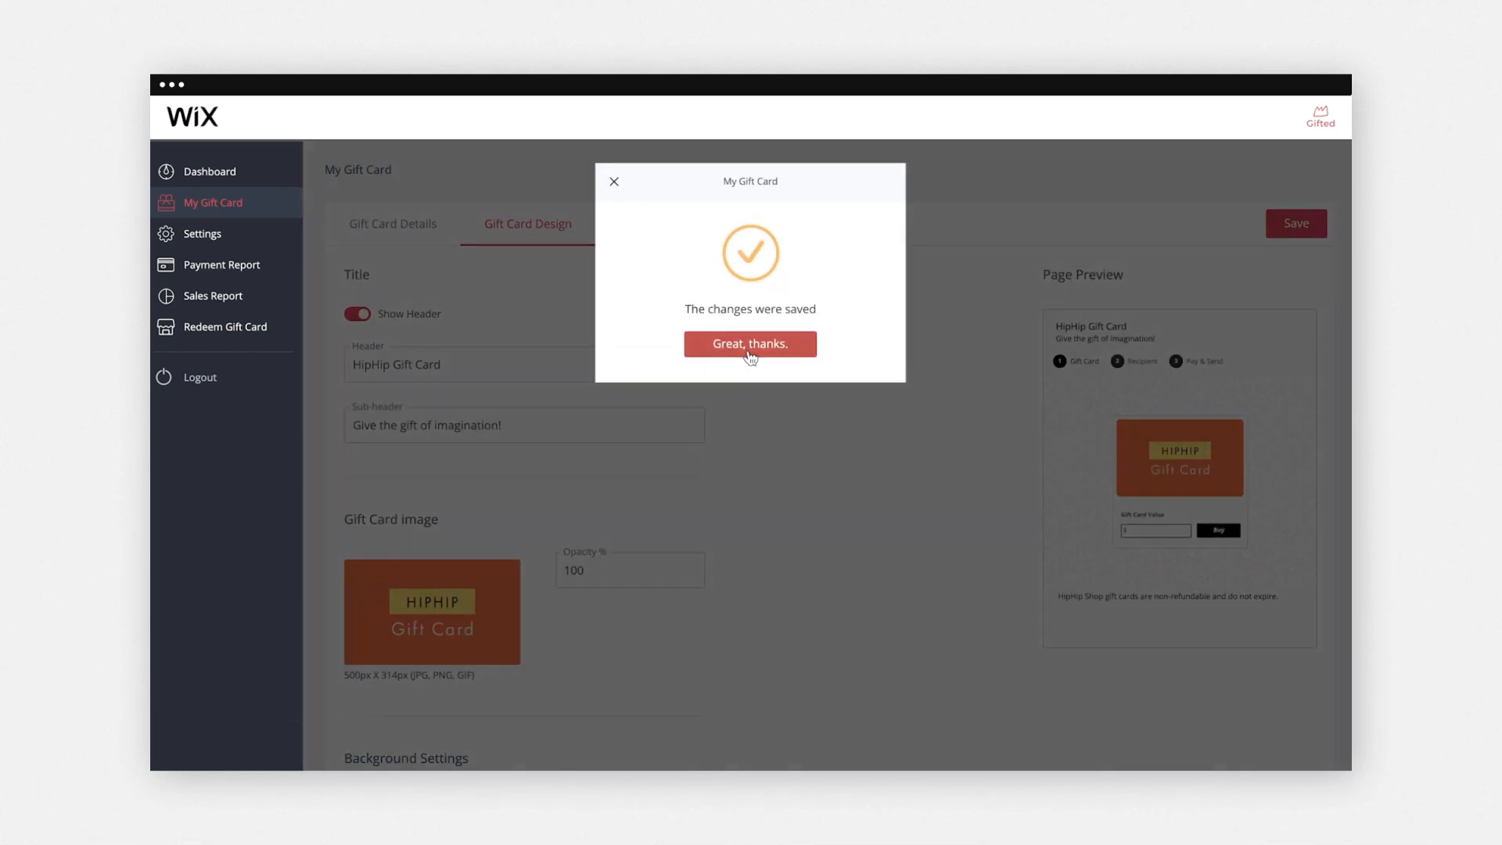
click(750, 342)
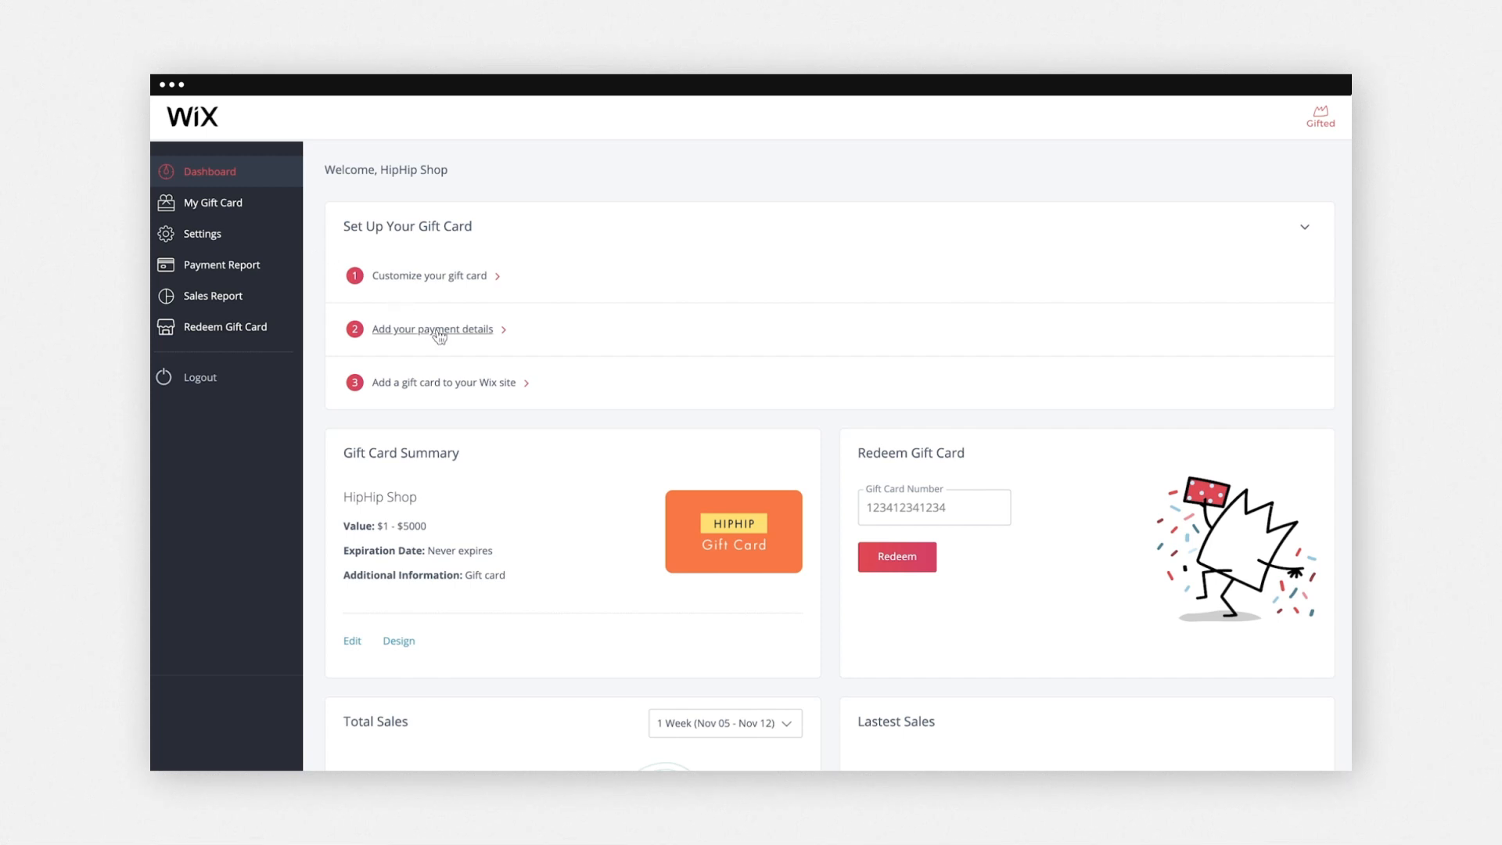
Step: Save the account and business settings under the payment details section
click(430, 329)
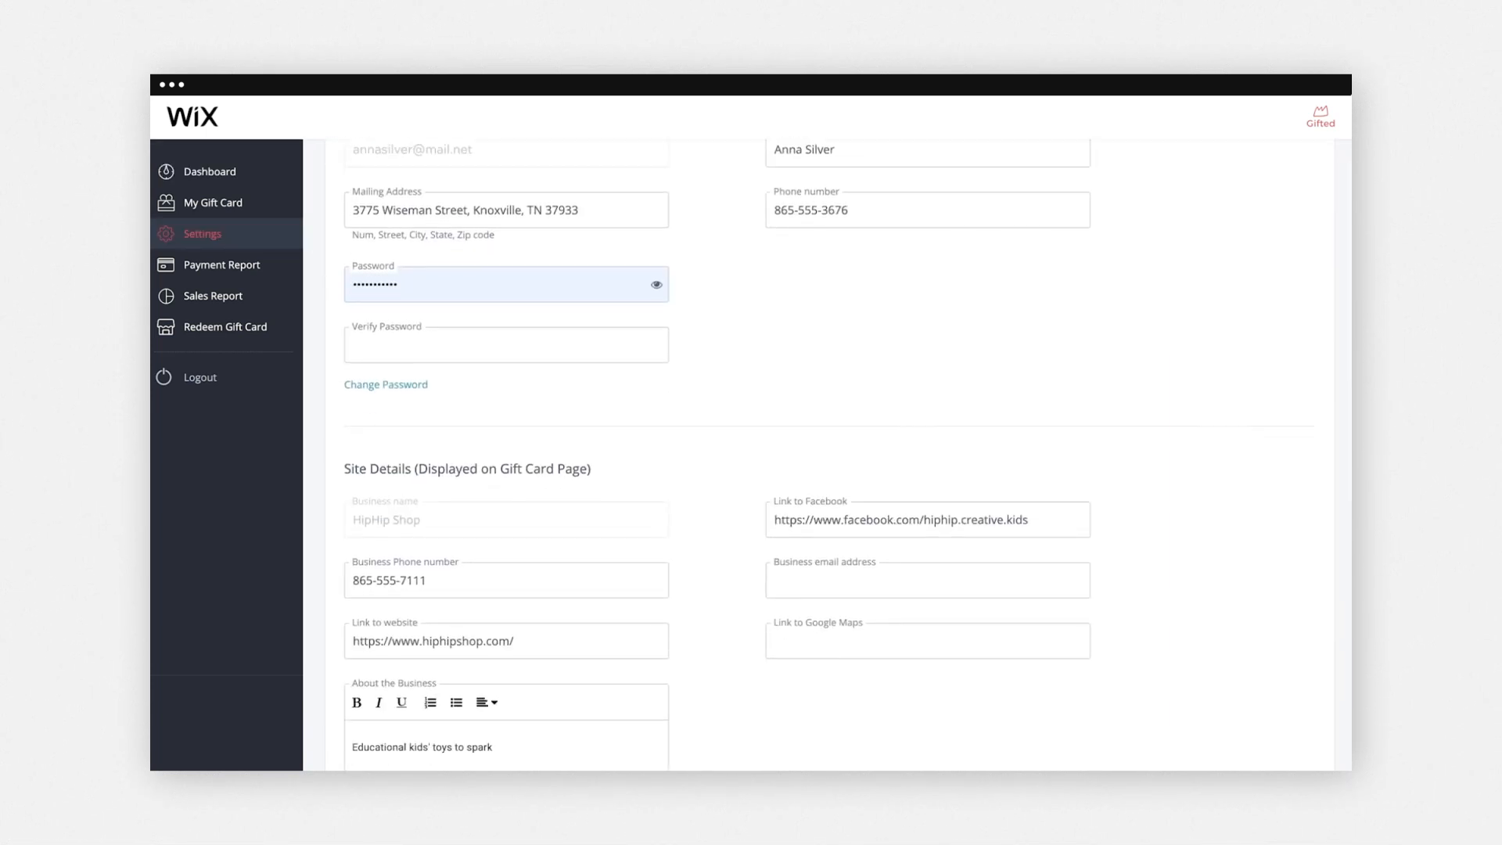
scroll(down, 3)
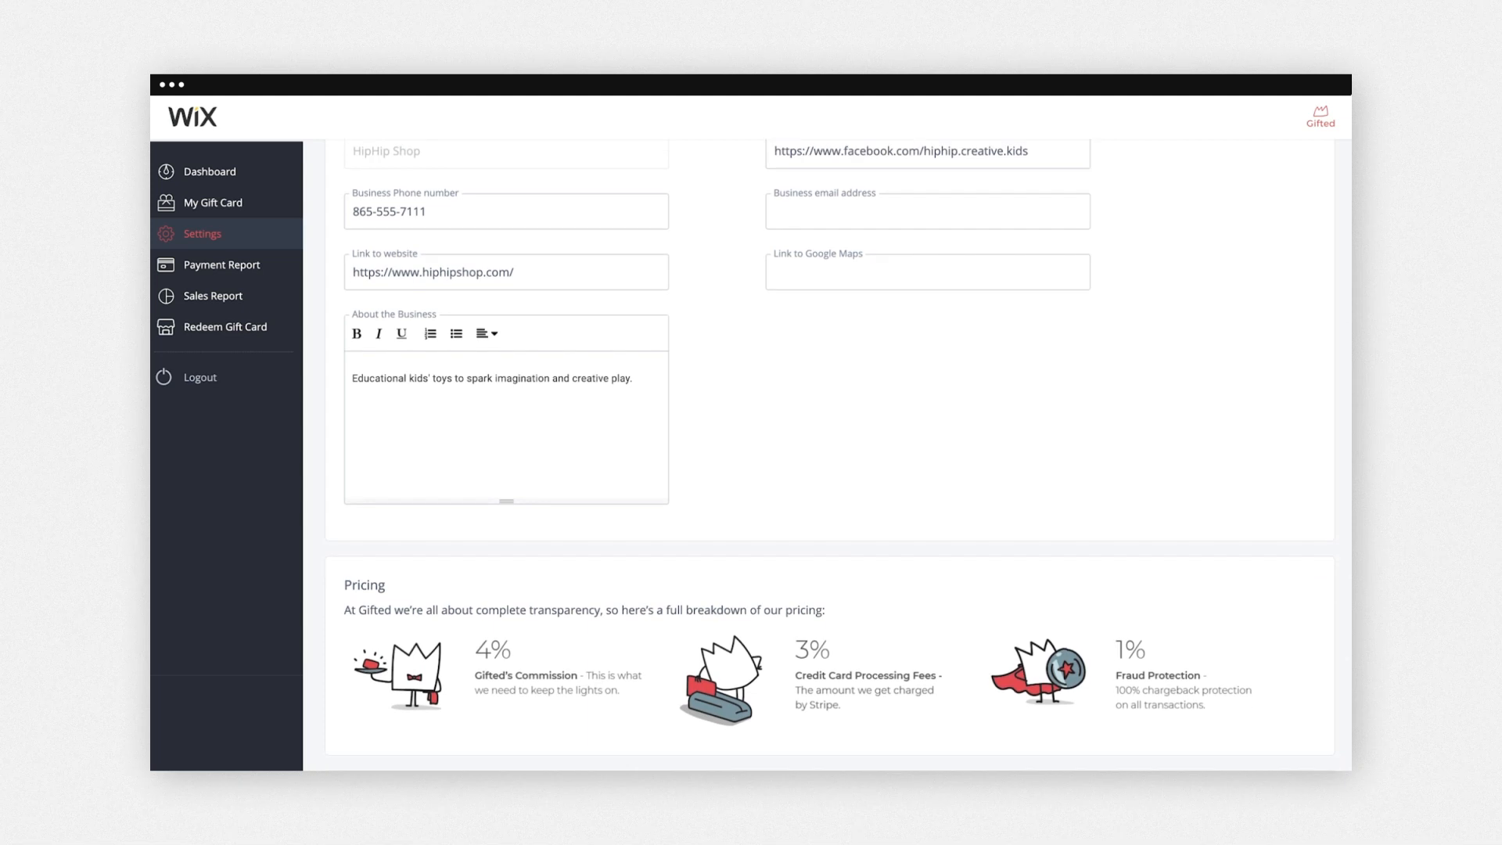
scroll(down, 3)
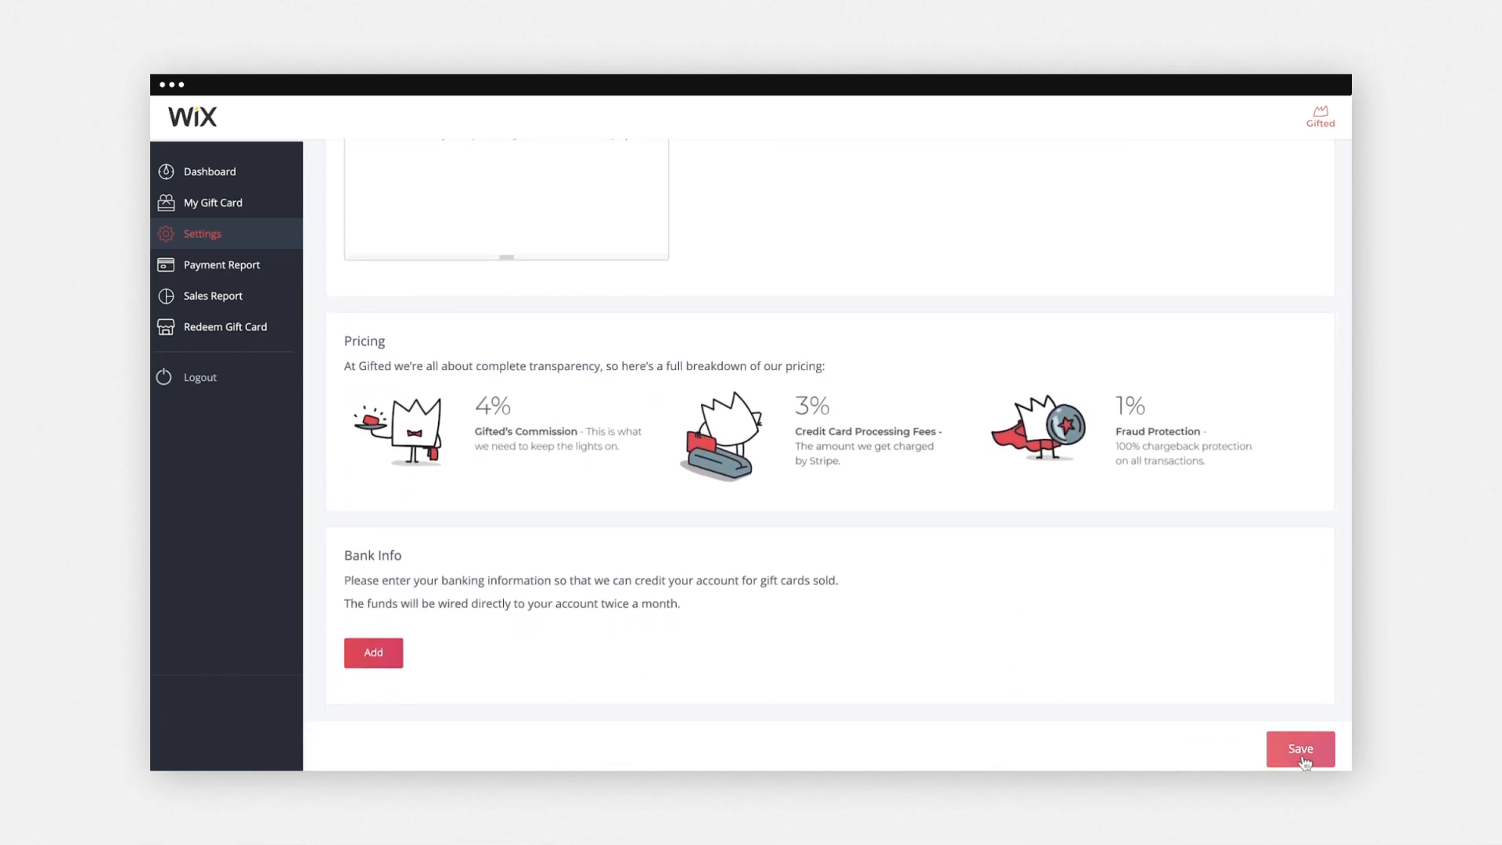
click(1298, 749)
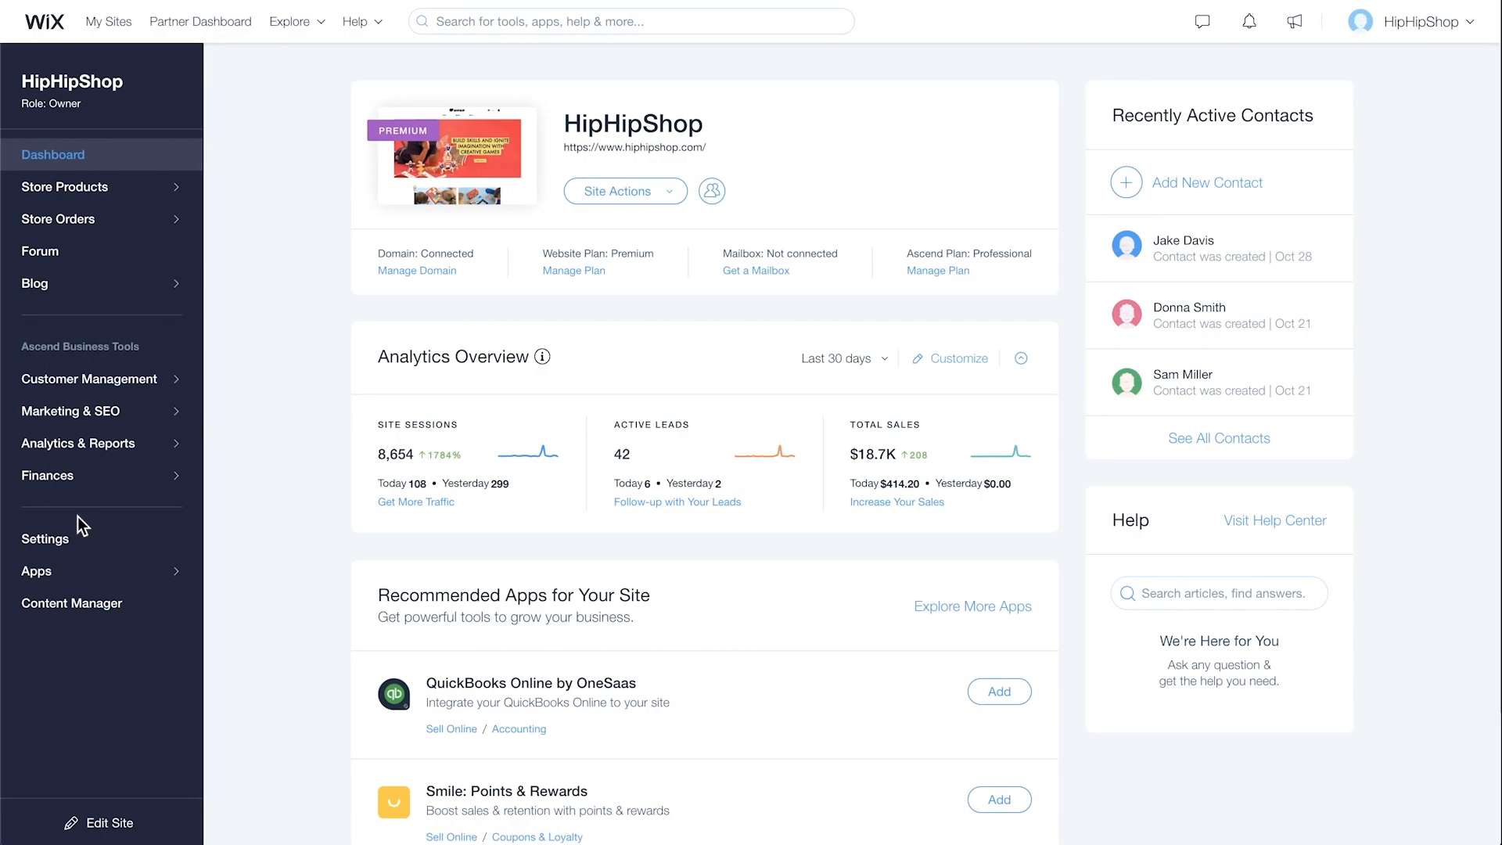
Step: In Store Settings, switch on Enable gift card at checkout
click(44, 538)
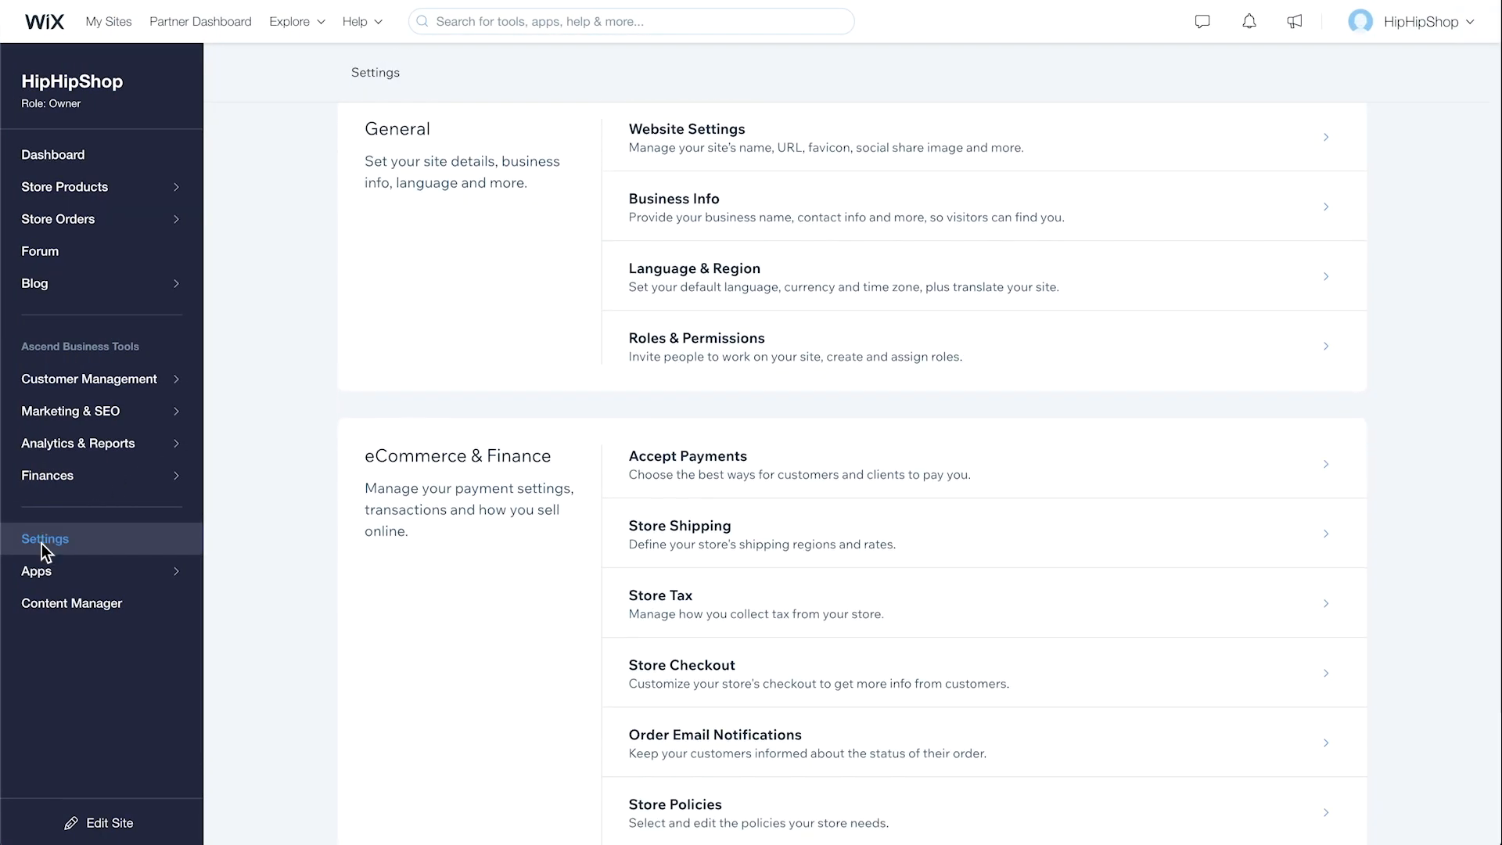
scroll(down, 3)
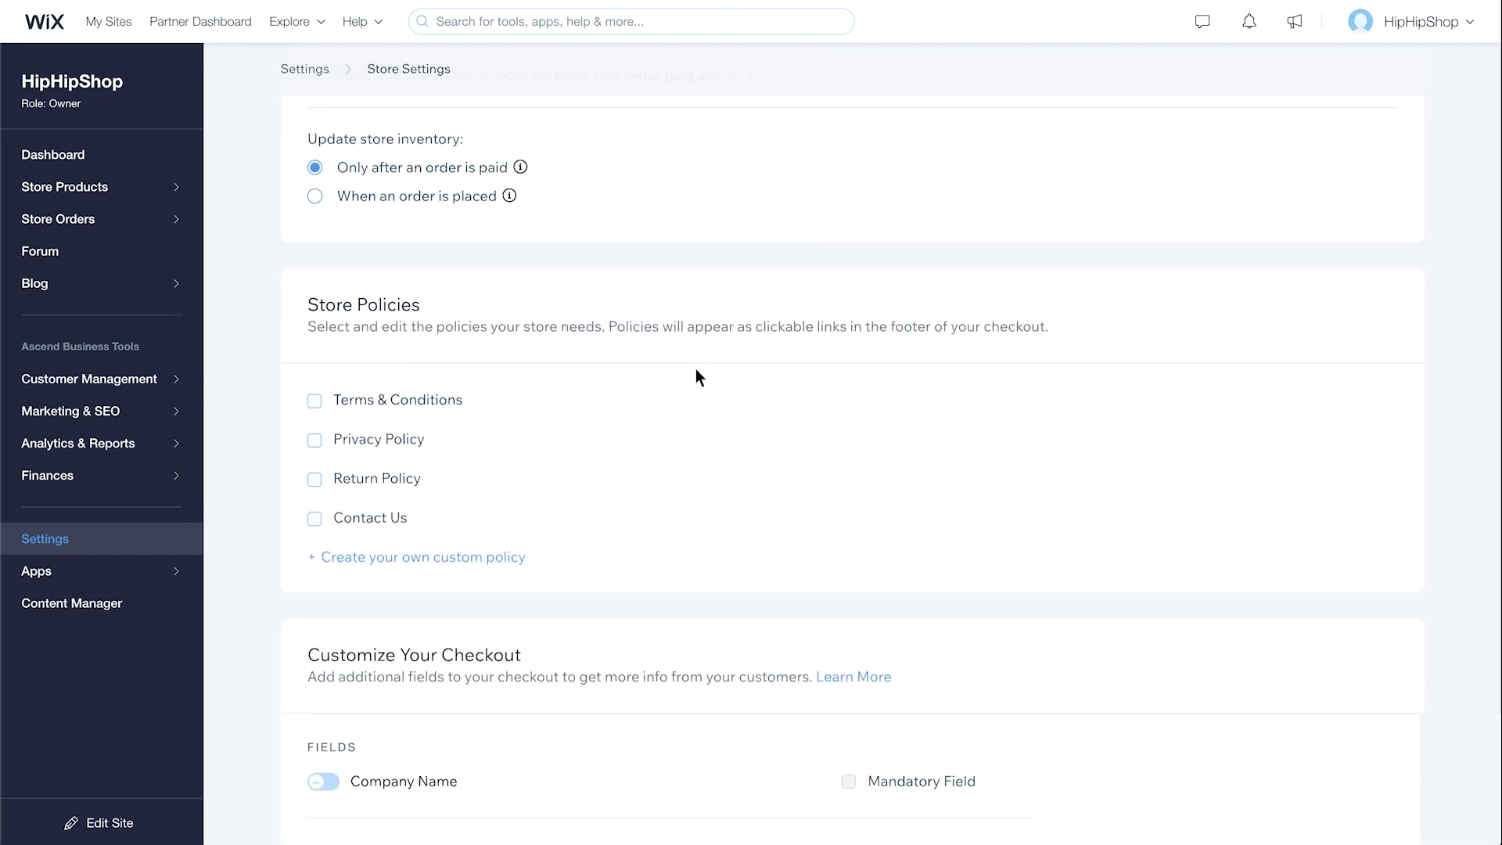
scroll(down, 3)
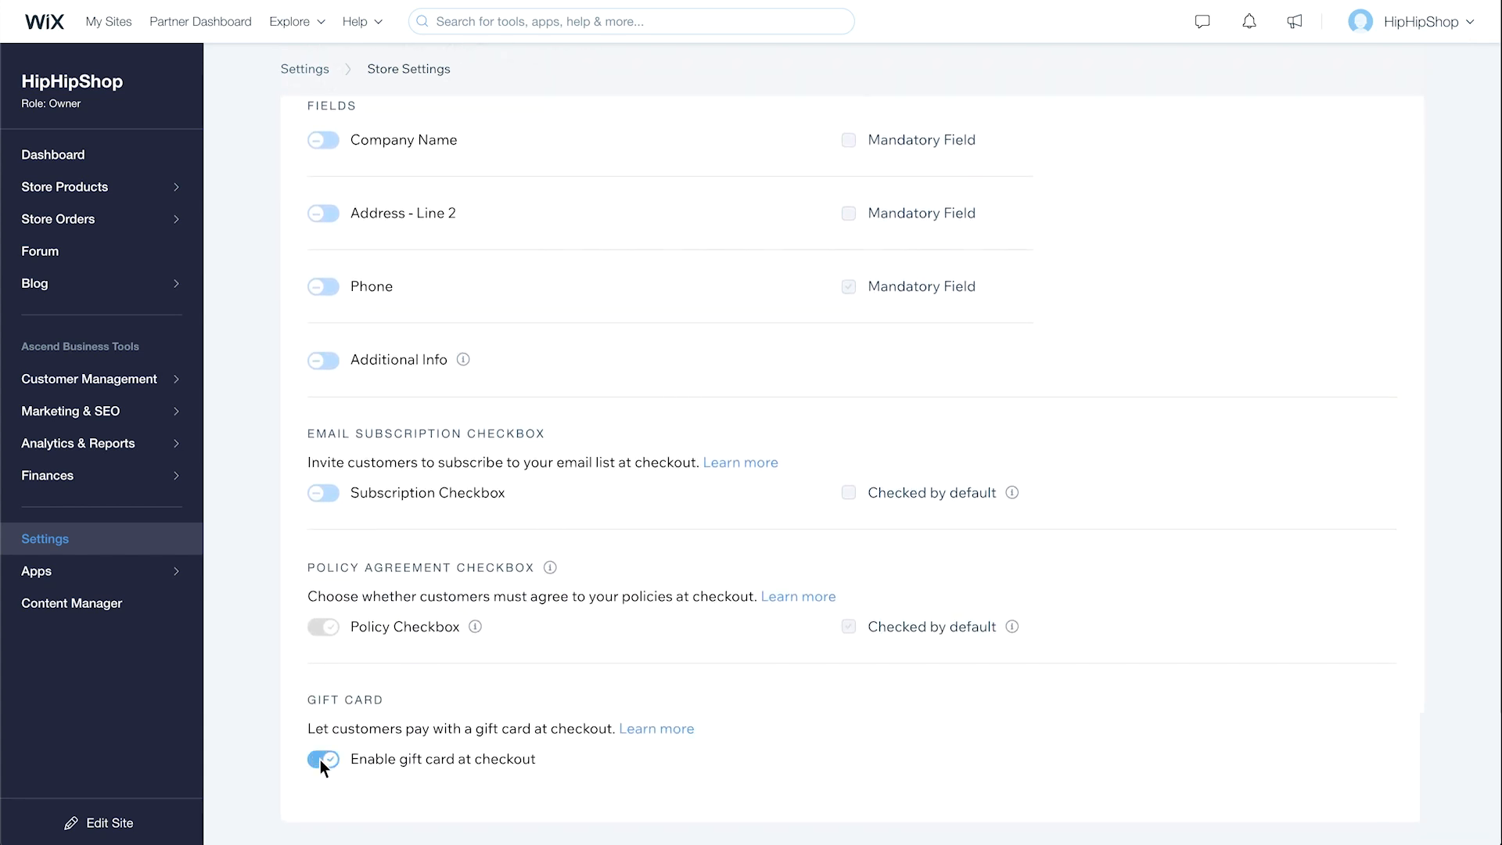
click(322, 759)
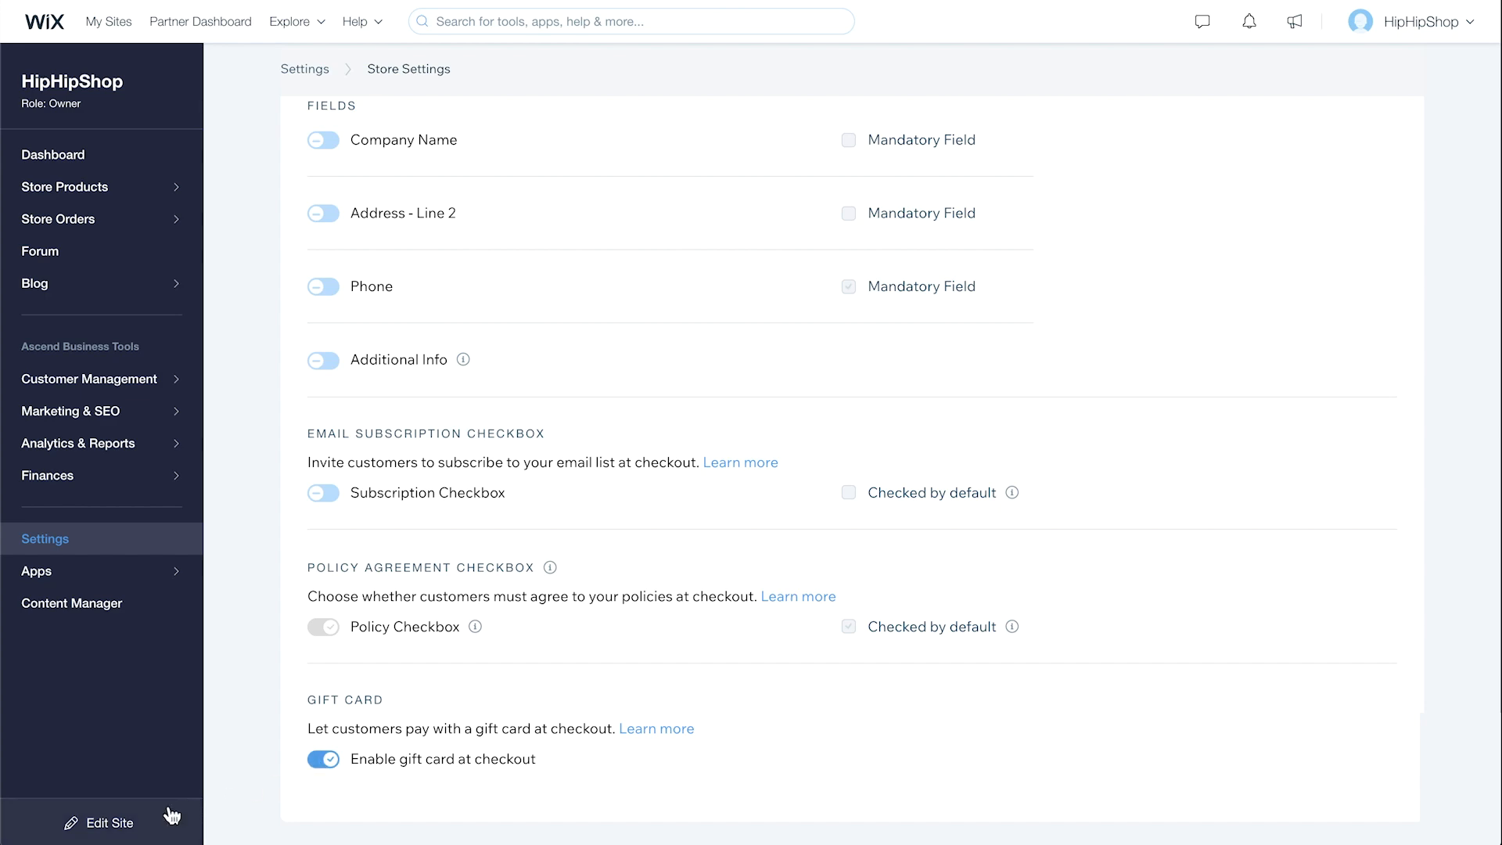
Step: Switch the editor to the Gift Card page and publish the site
click(99, 822)
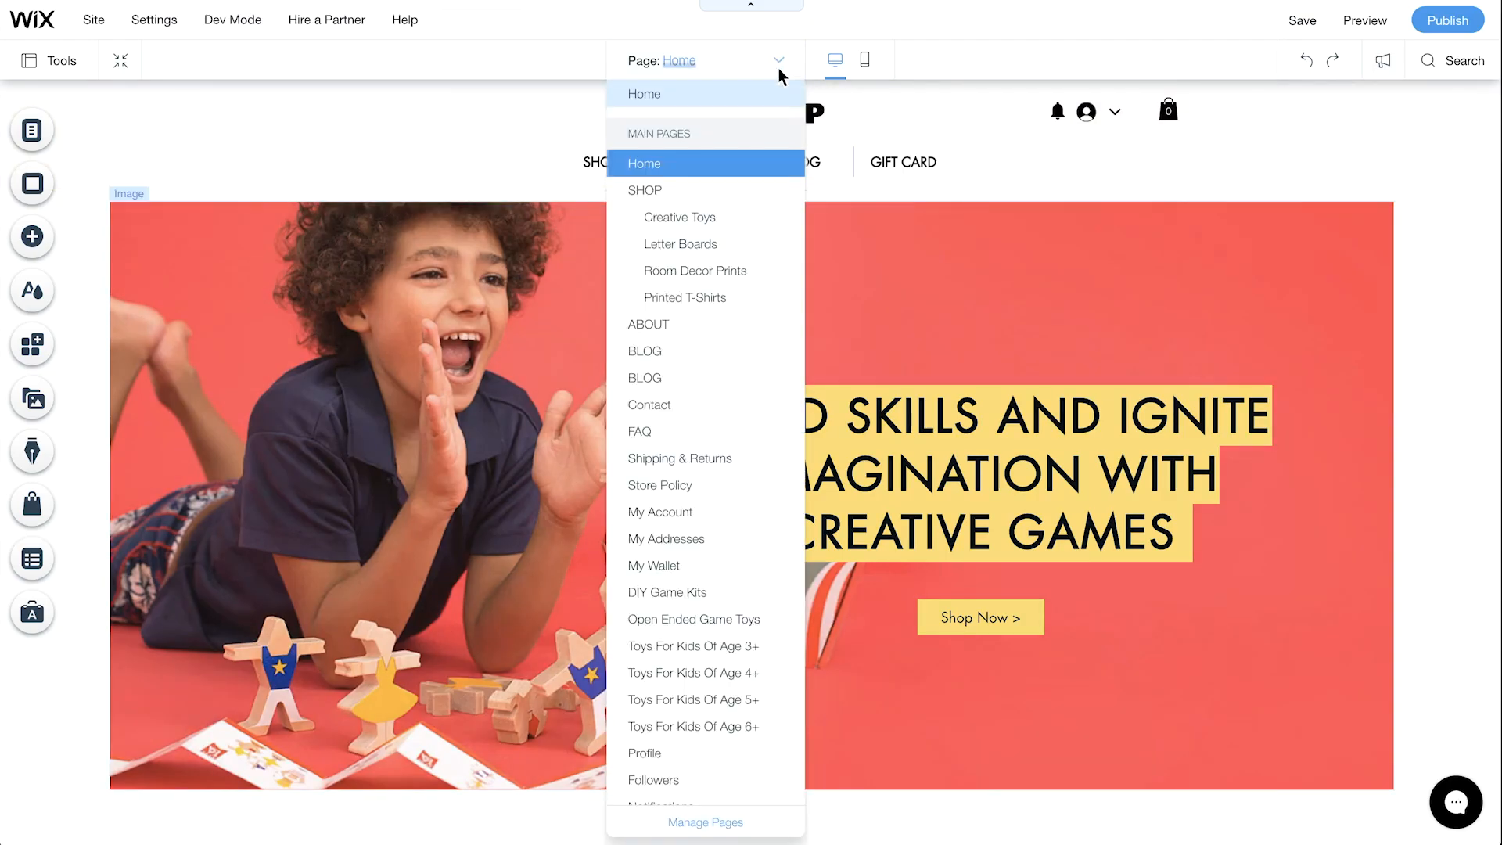
click(903, 161)
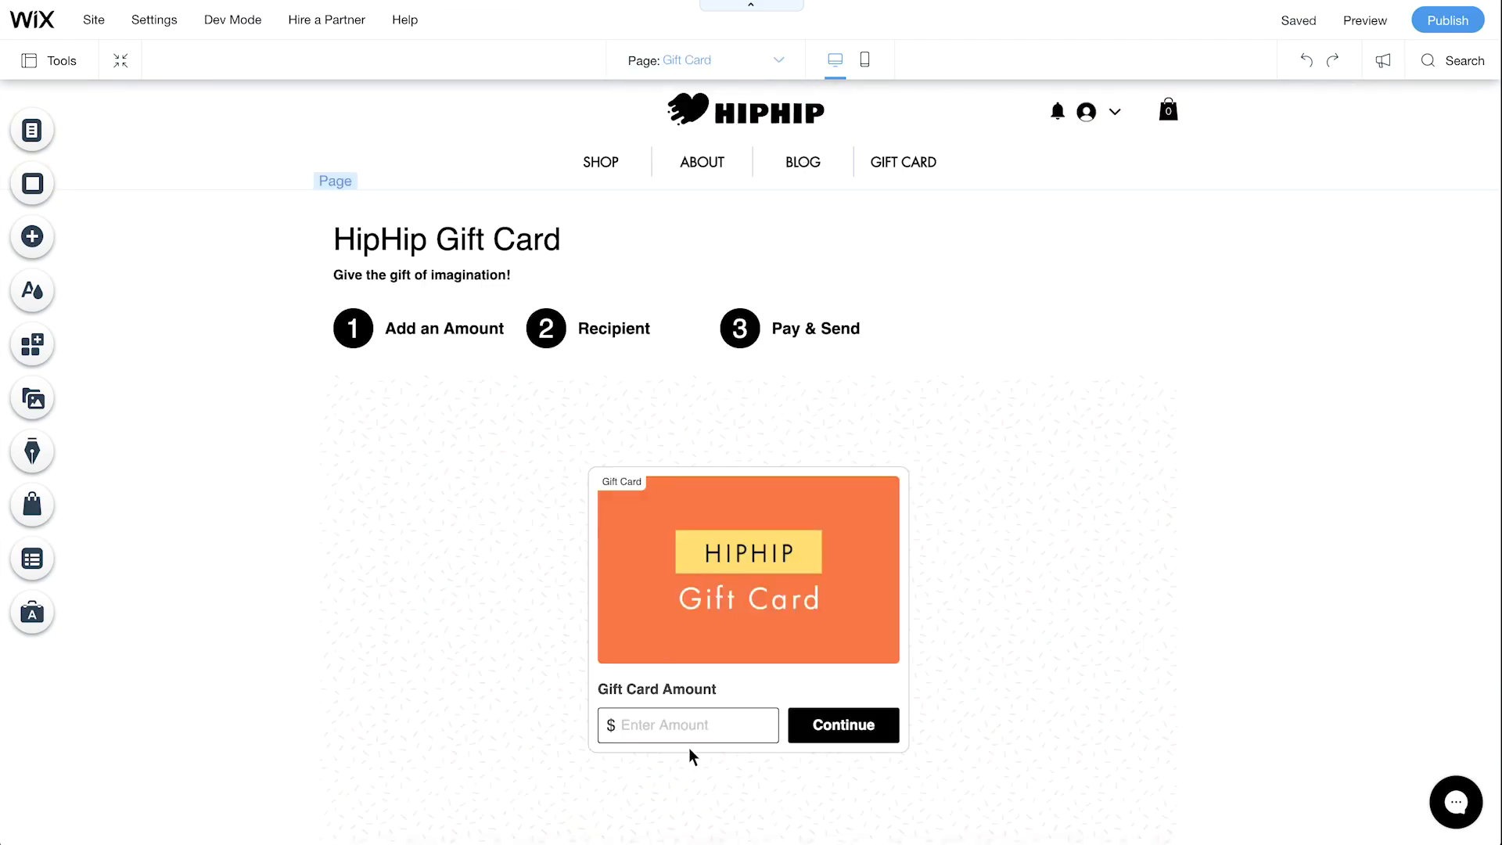
mouse_move(1446, 18)
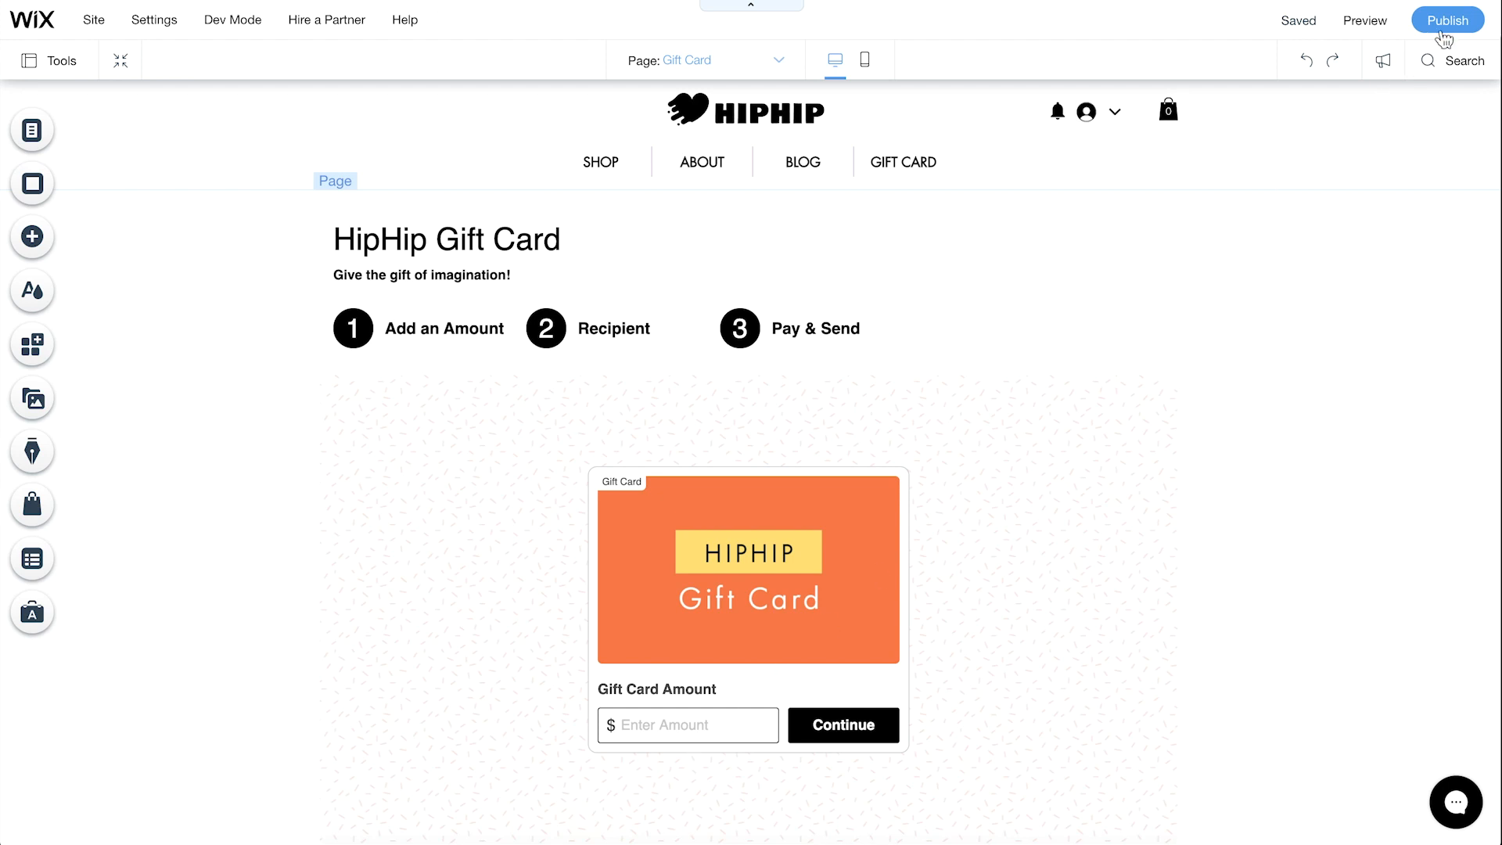
click(1364, 19)
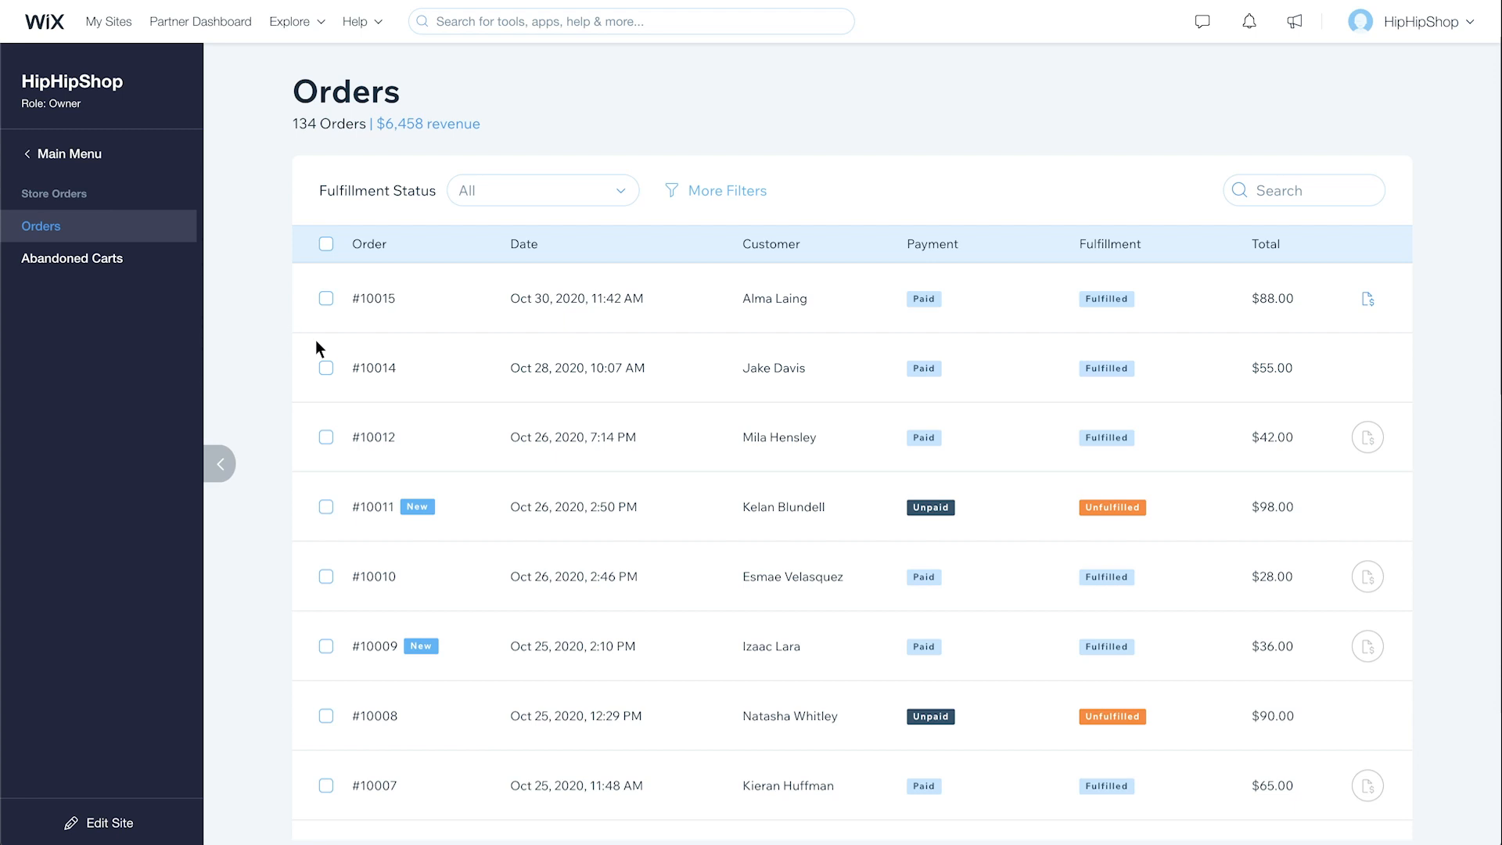
Step: Review order #10014 (gift card purchase) and order #10015 with a $50 gift card applied
click(374, 367)
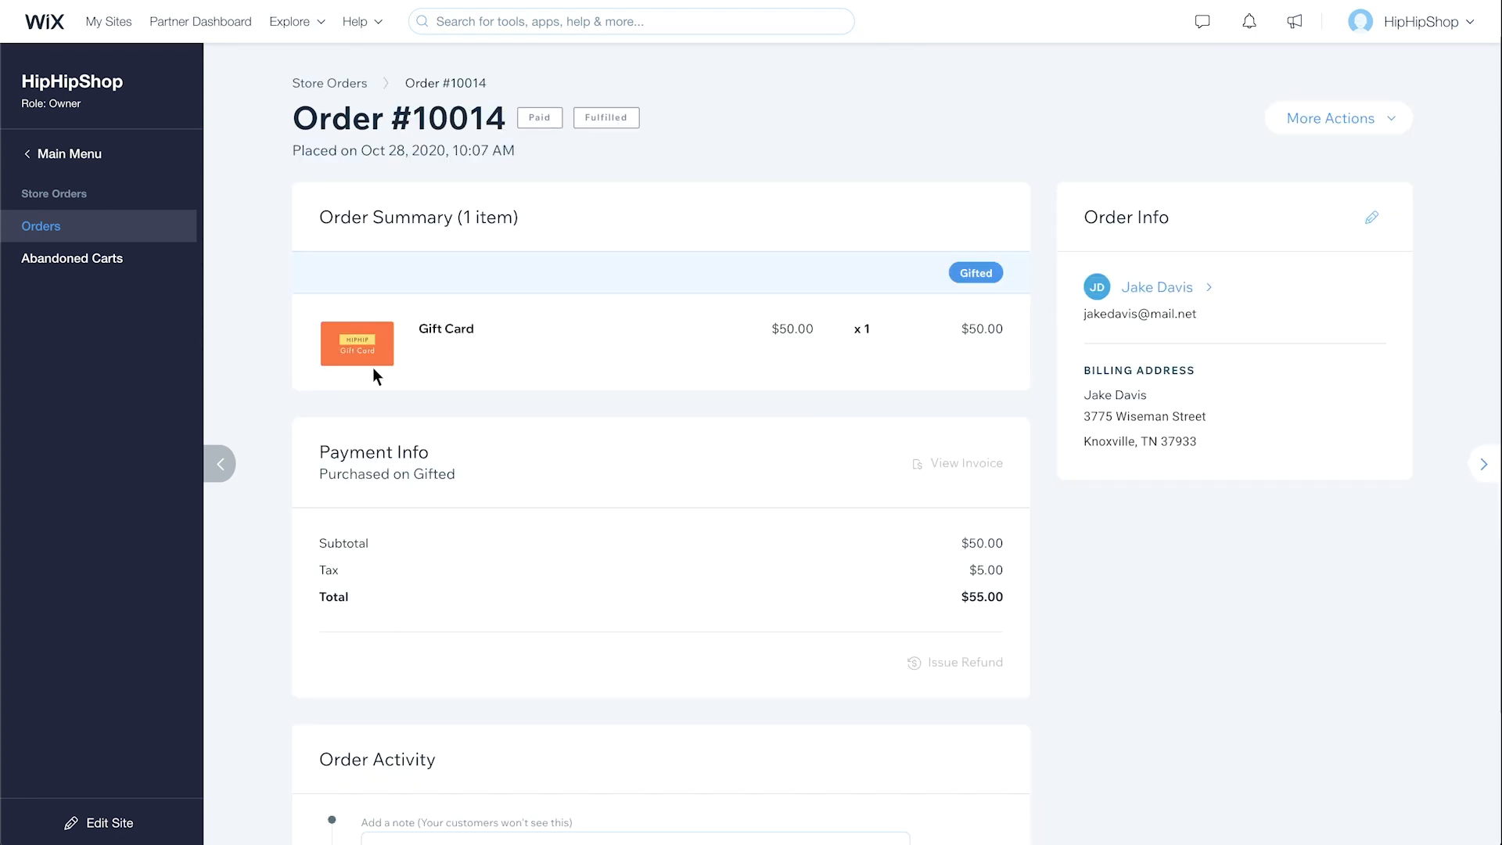
mouse_move(220, 463)
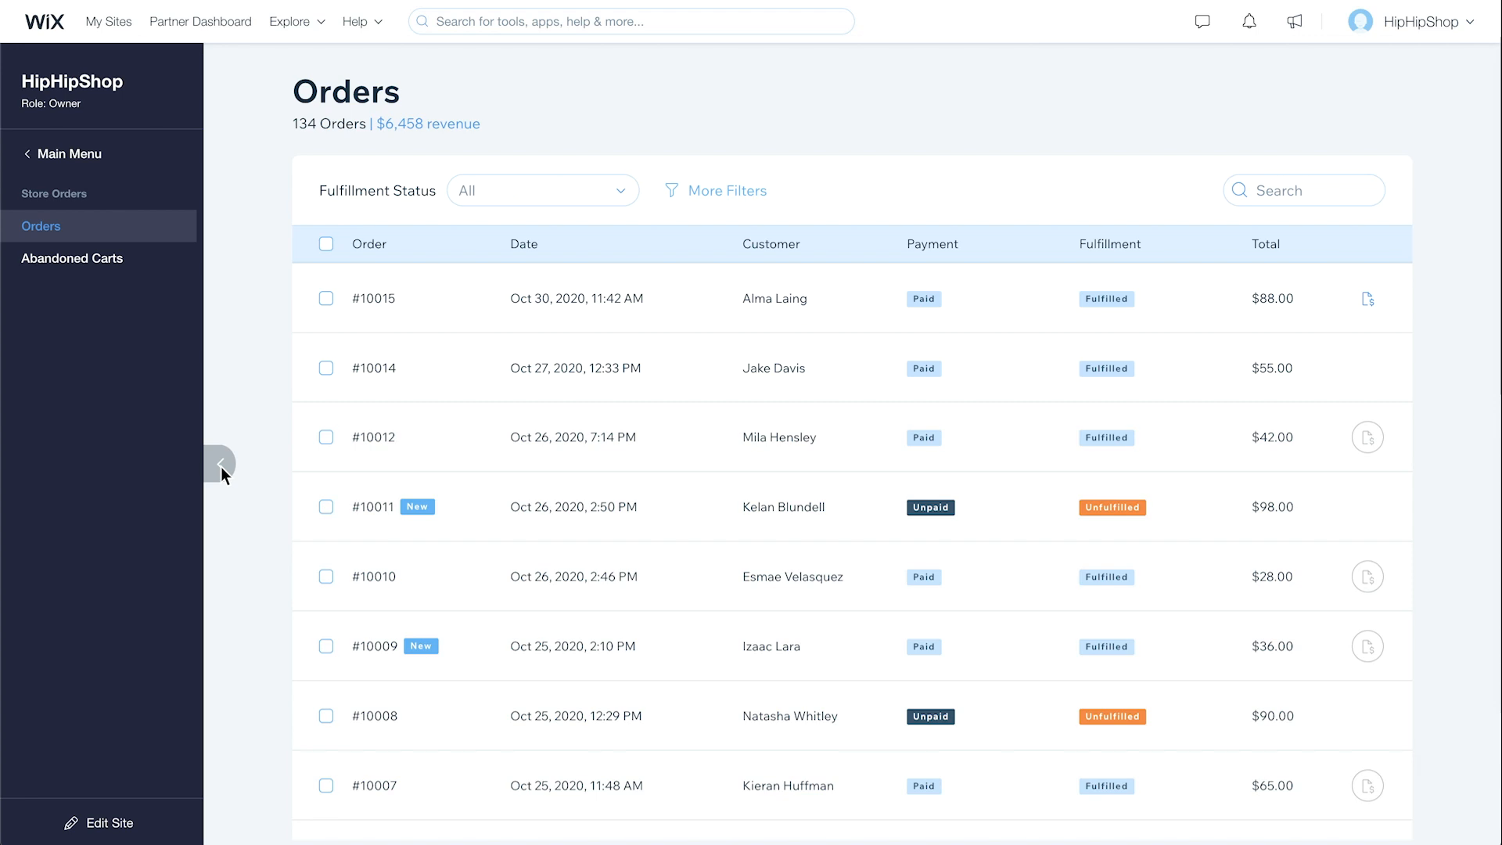
click(374, 298)
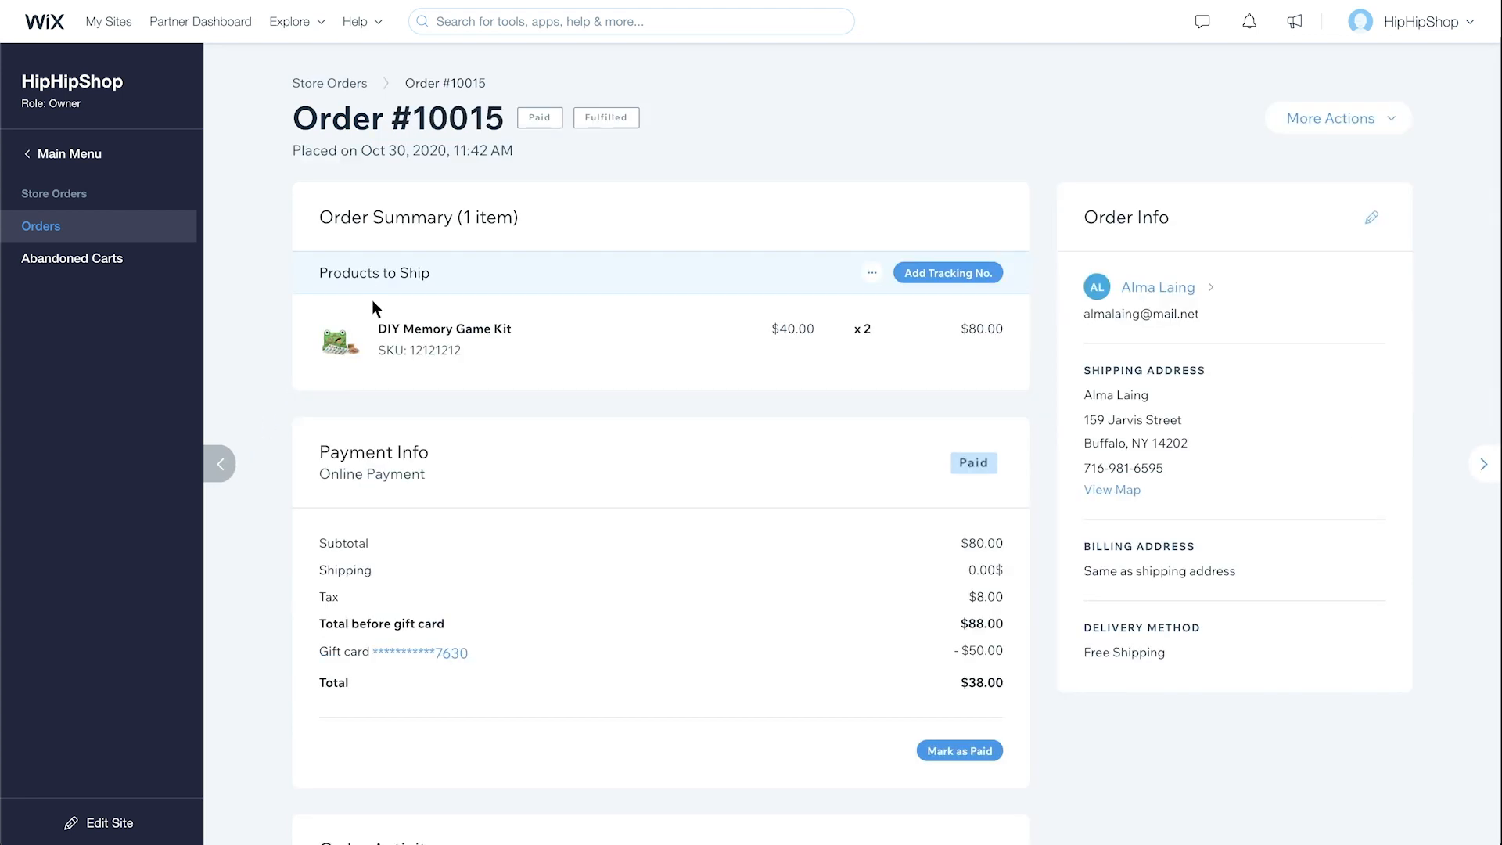
mouse_move(911, 623)
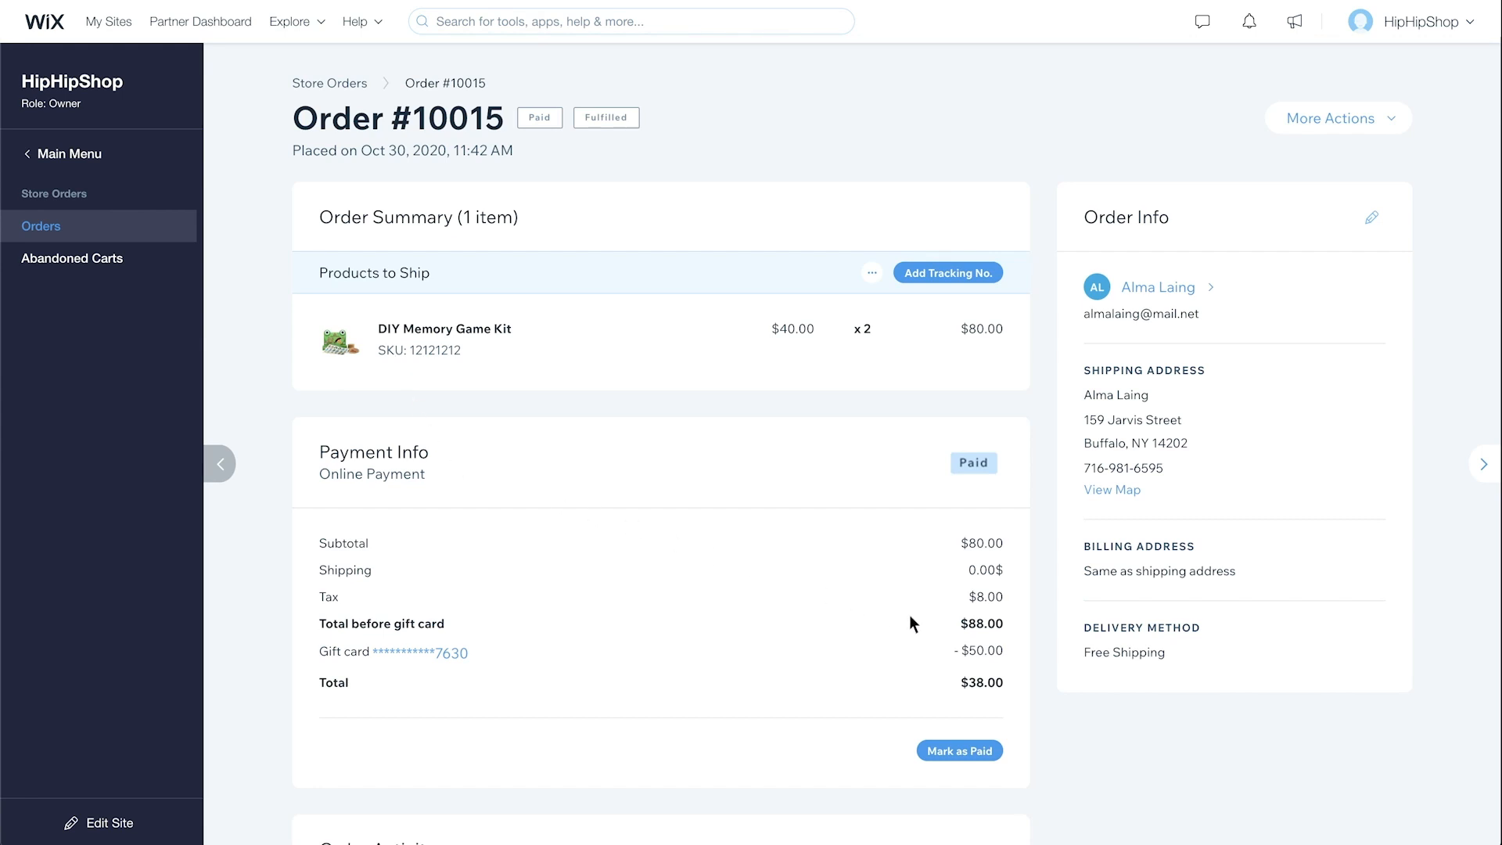